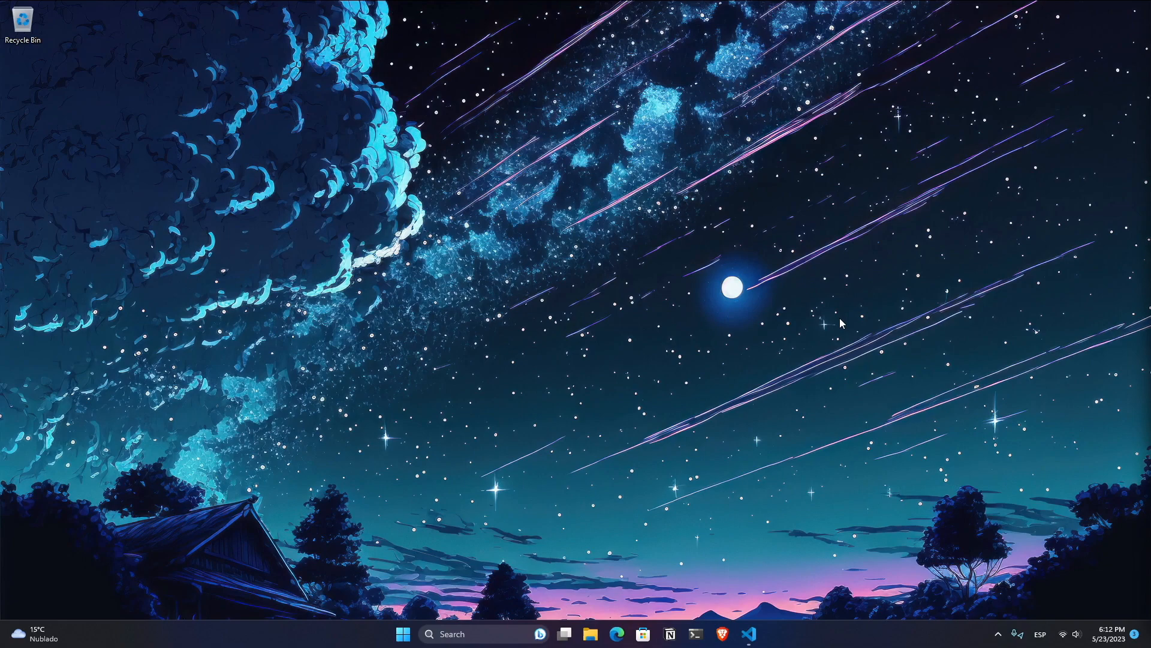
# - Search Microsoft Store for 'terminal' to reach the Windows Terminal app page
pyautogui.click(694, 633)
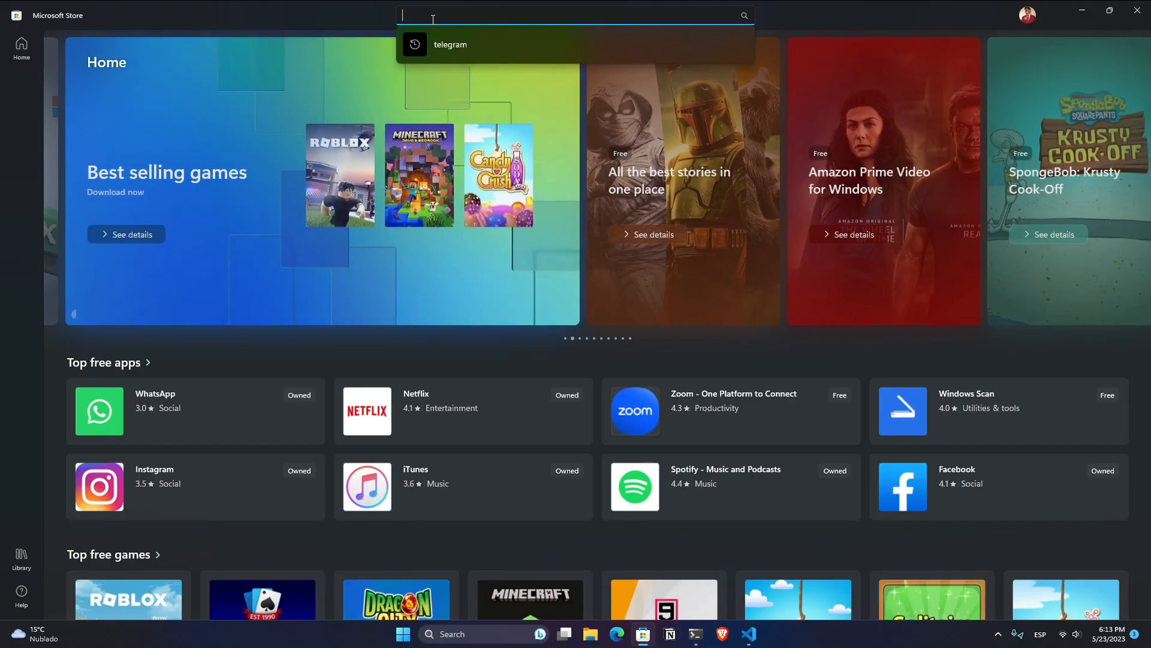
pyautogui.write('terminal')
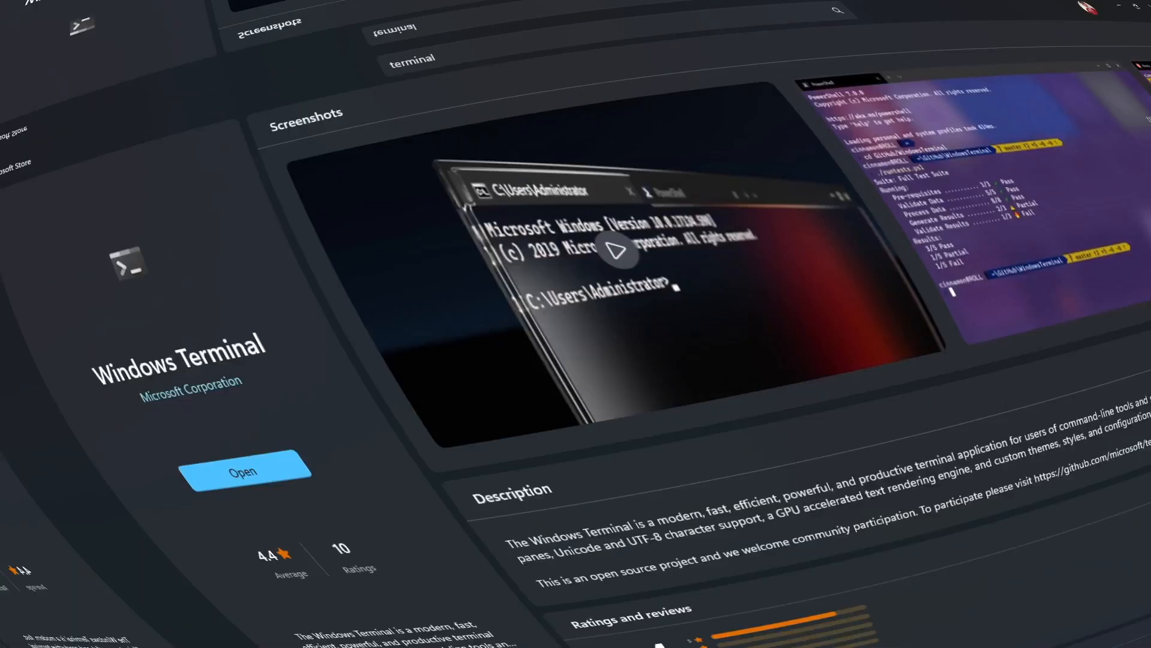
# - Launch Windows Terminal and run wsl --install to install WSL and Ubuntu
pyautogui.click(246, 470)
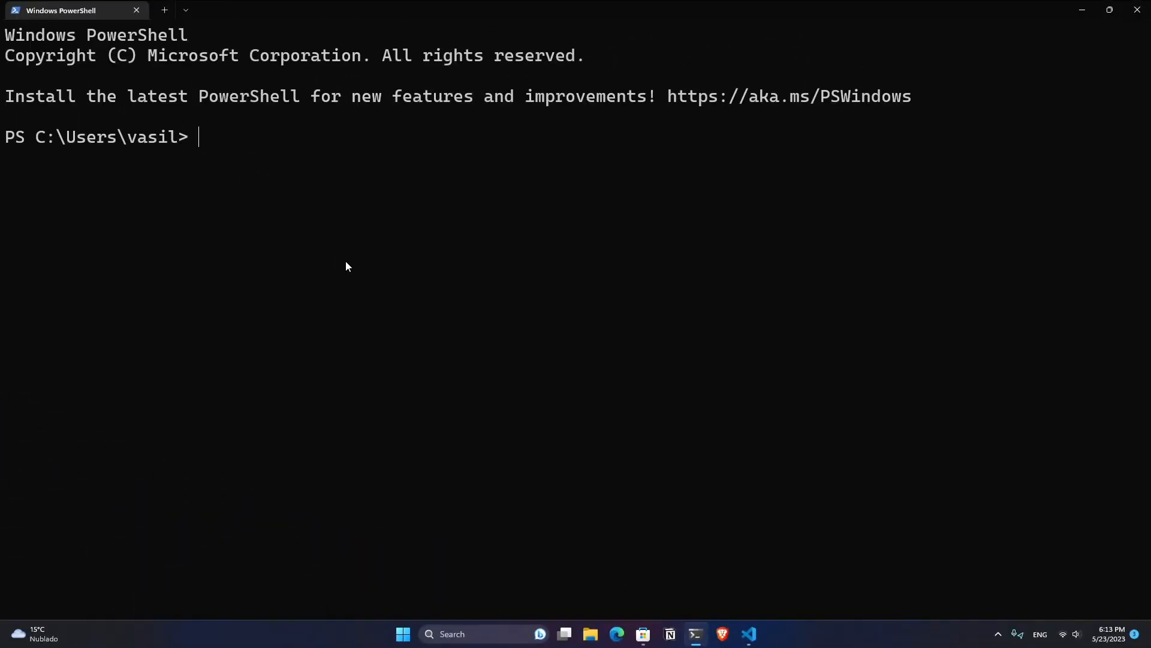
pyautogui.write('wsl -')
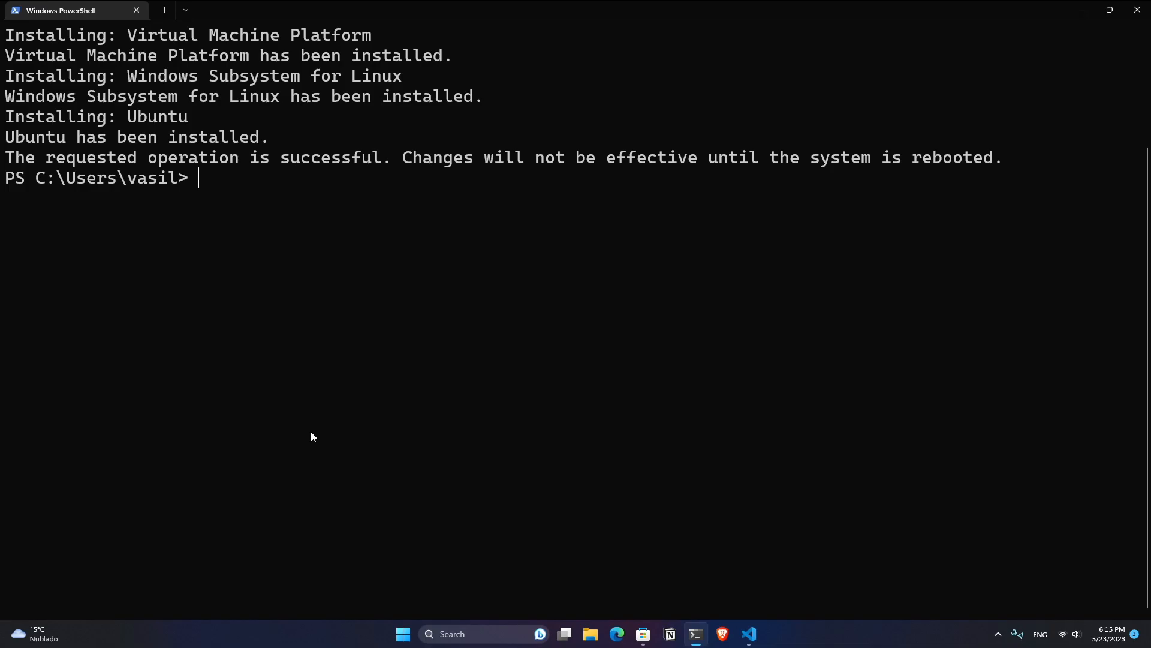
pyautogui.moveTo(307, 437)
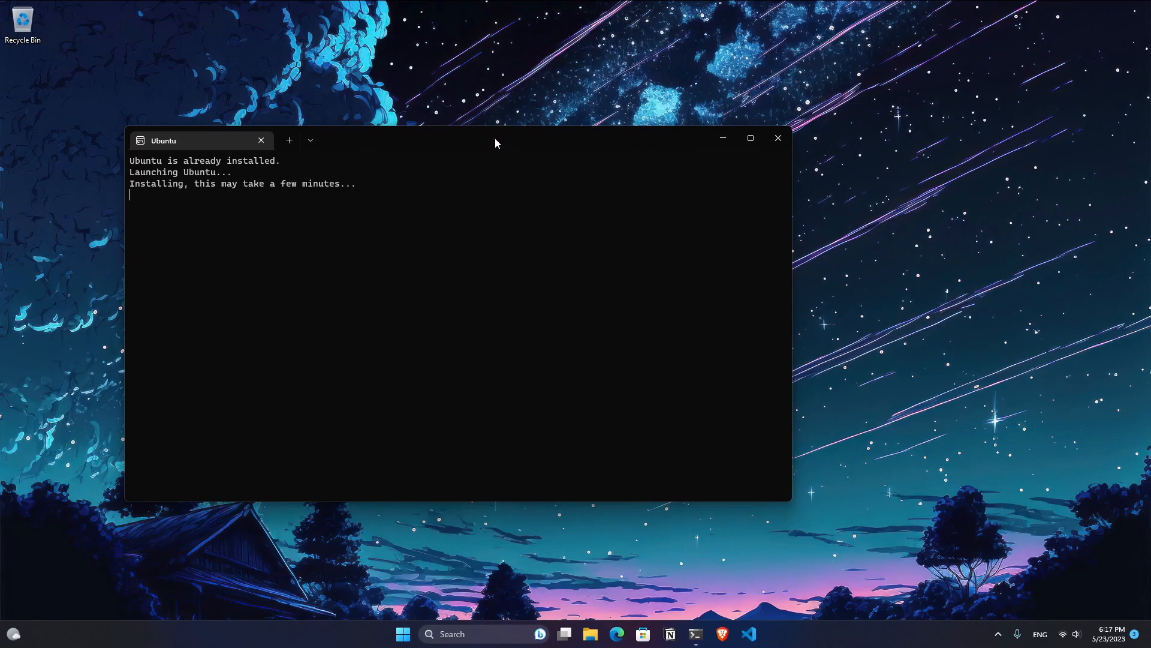
# - Maximize the Ubuntu window and create the UNIX user 'cromewar' with a password
pyautogui.click(749, 138)
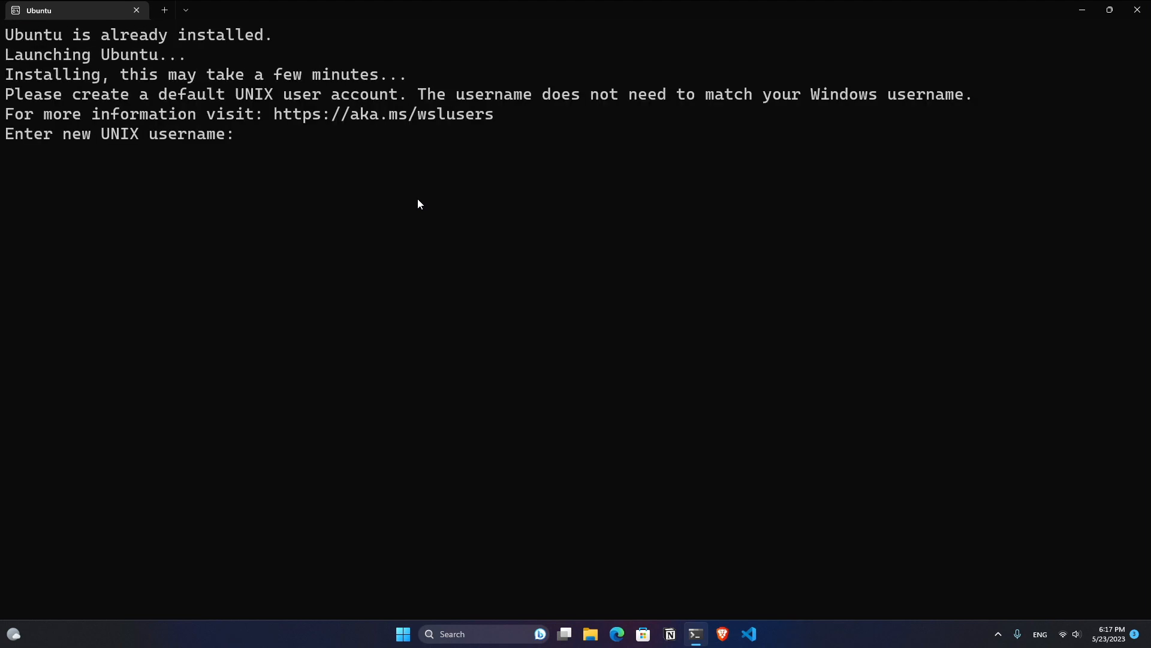
pyautogui.write('cromewar')
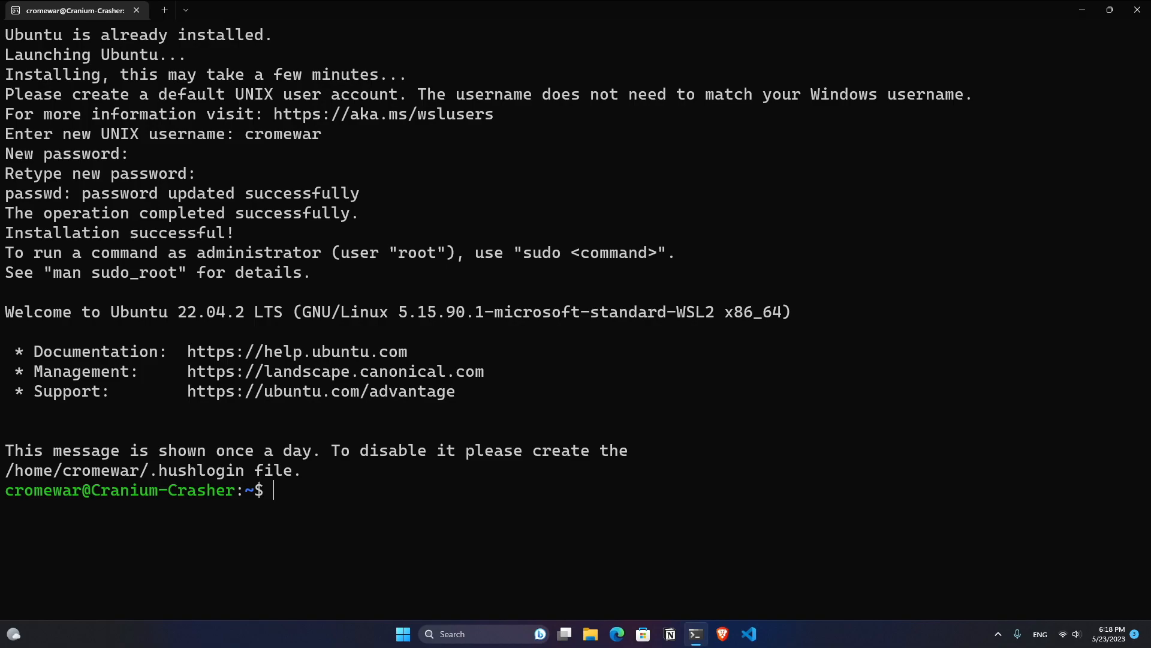
pyautogui.moveTo(980, 77)
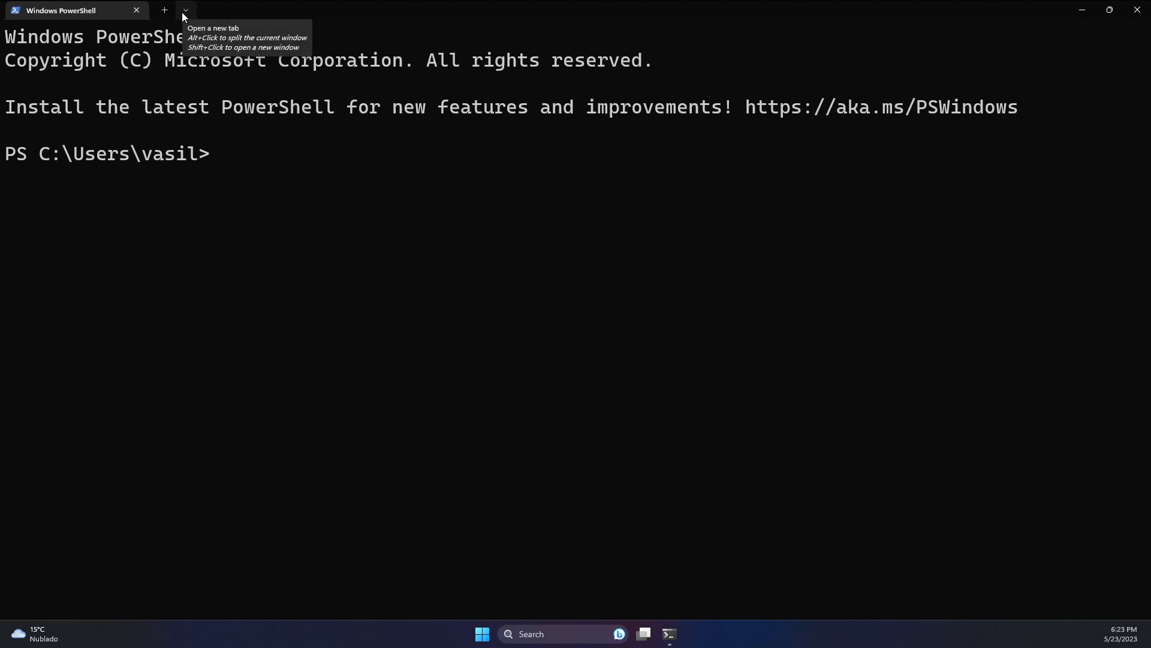
# - Start a new Ubuntu shell tab from the Windows Terminal profile dropdown
pyautogui.click(185, 11)
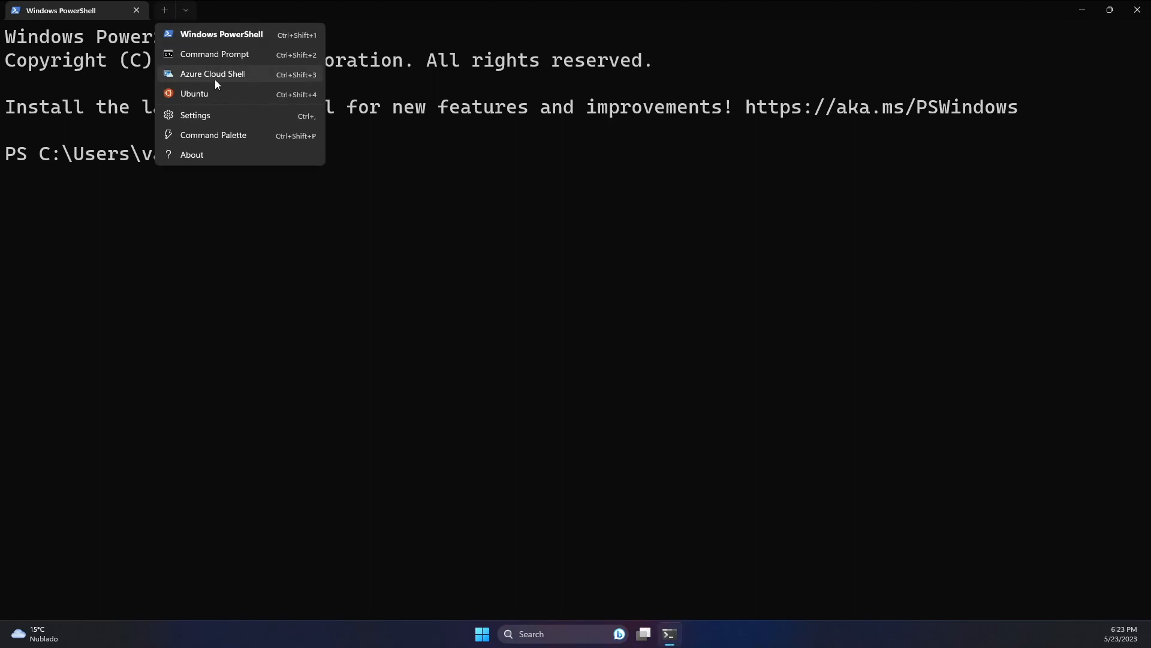
pyautogui.click(194, 93)
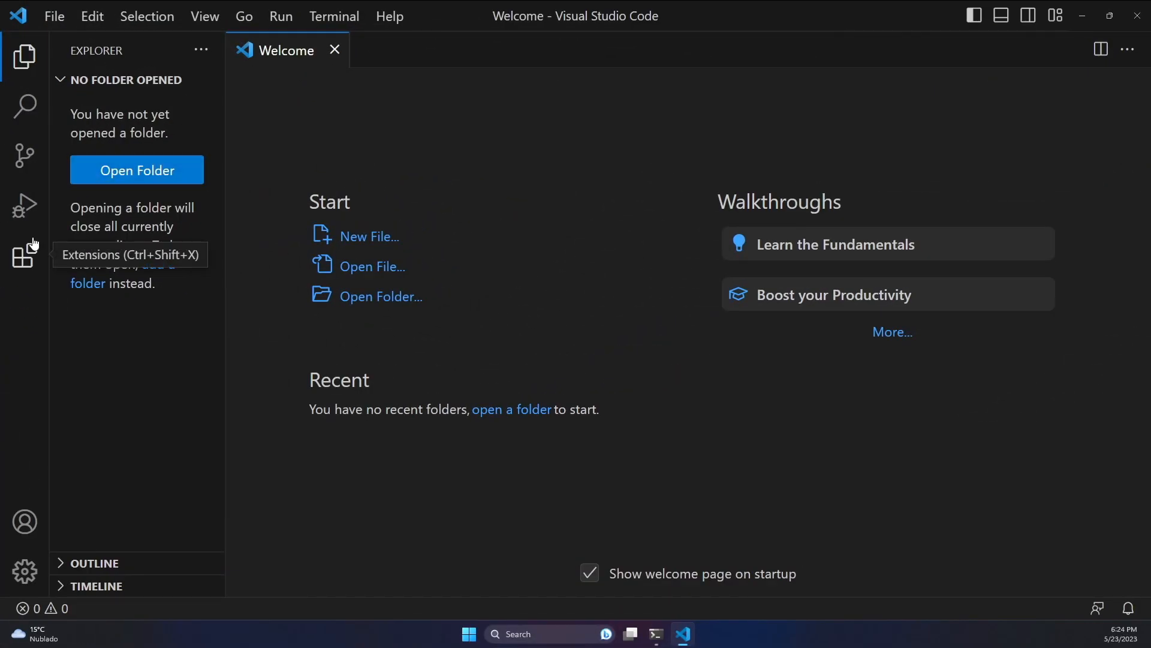
# - Install the Remote Development extension pack from the Extensions marketplace
pyautogui.click(24, 256)
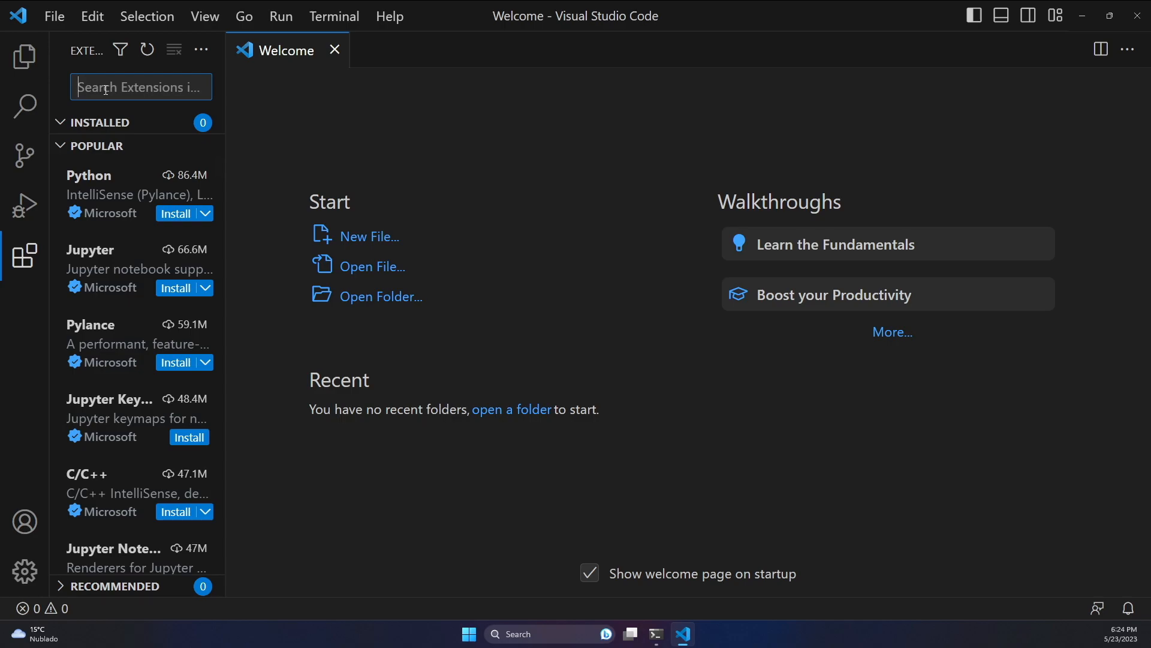
pyautogui.write('remo')
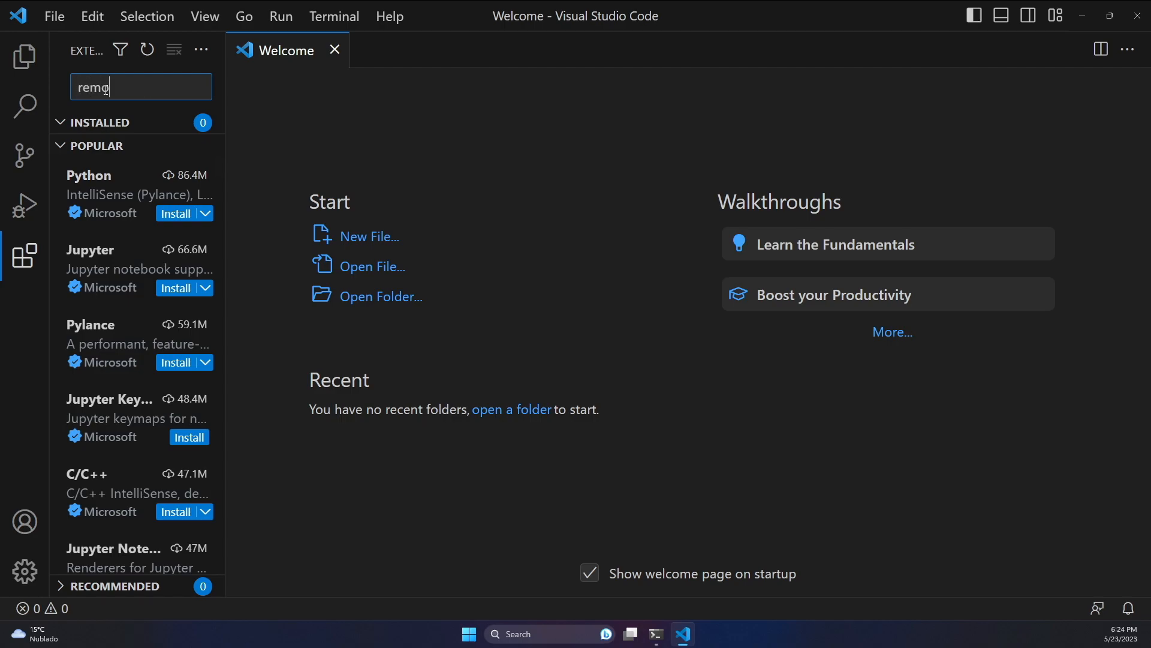
pyautogui.click(114, 147)
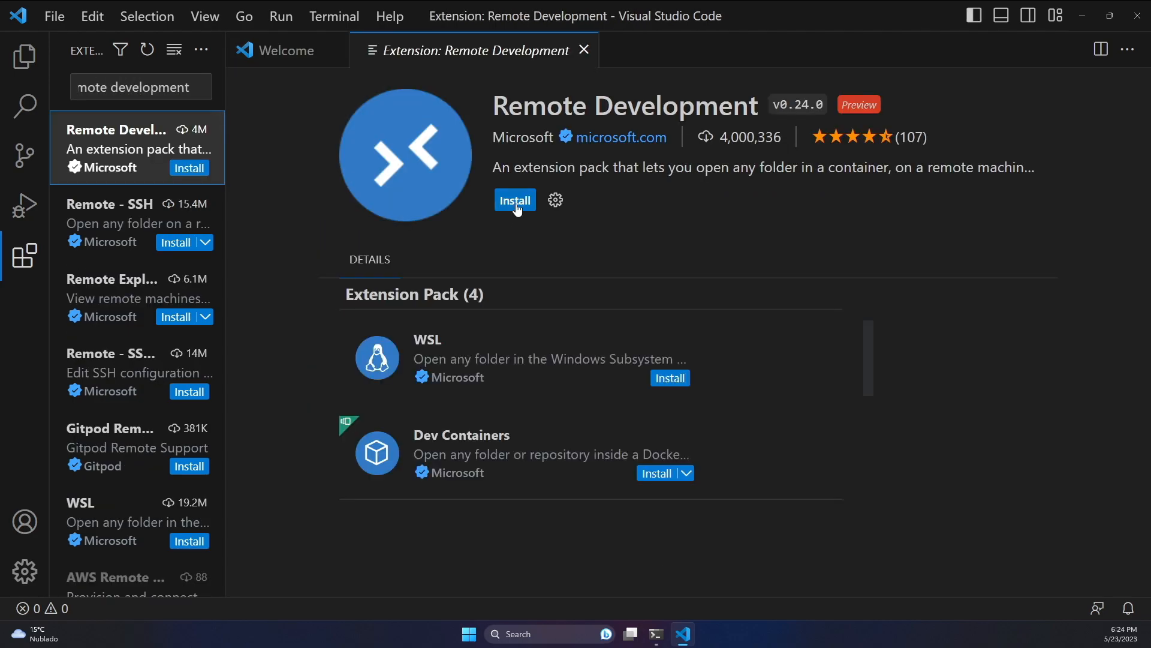
pyautogui.click(514, 200)
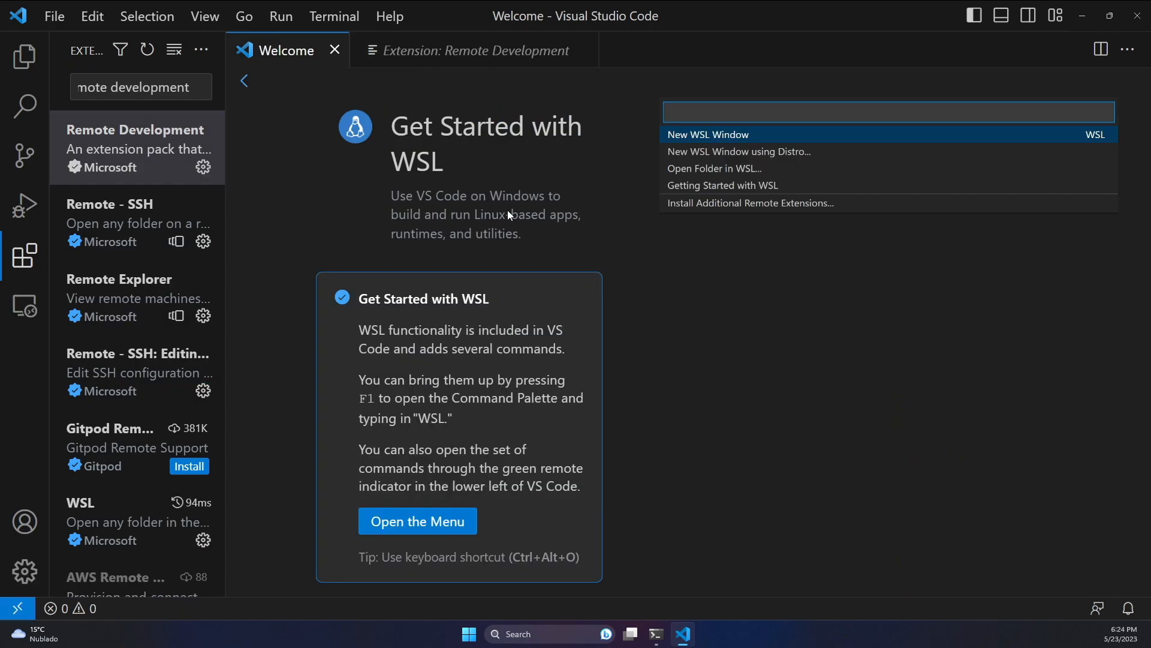
pyautogui.moveTo(517, 270)
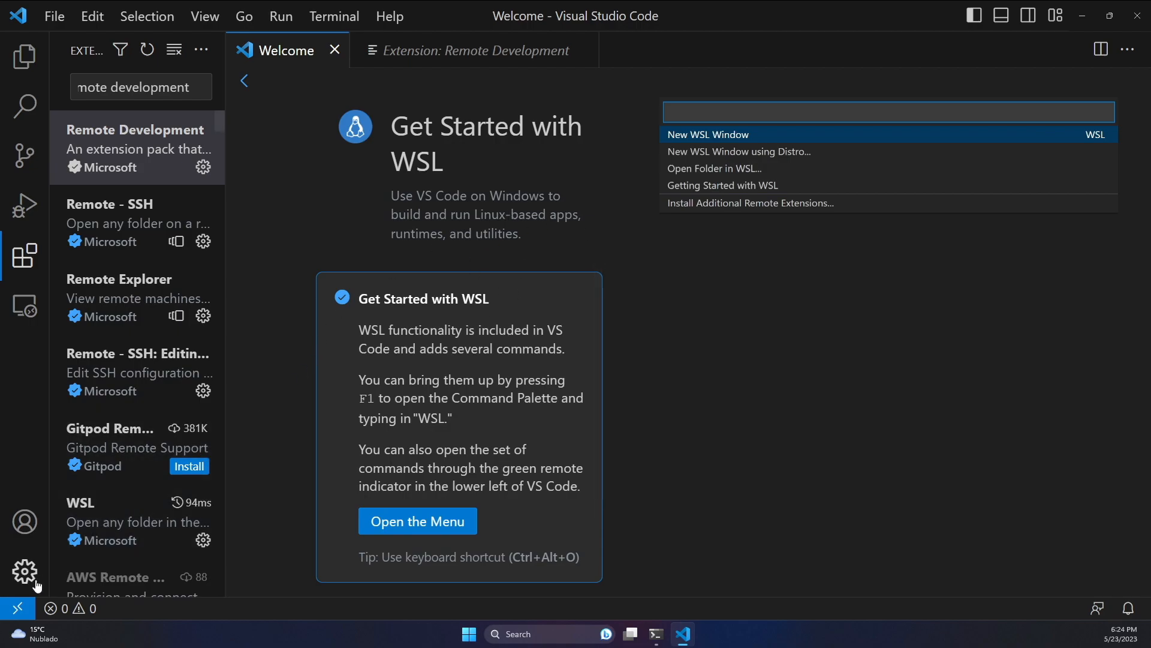
pyautogui.moveTo(18, 608)
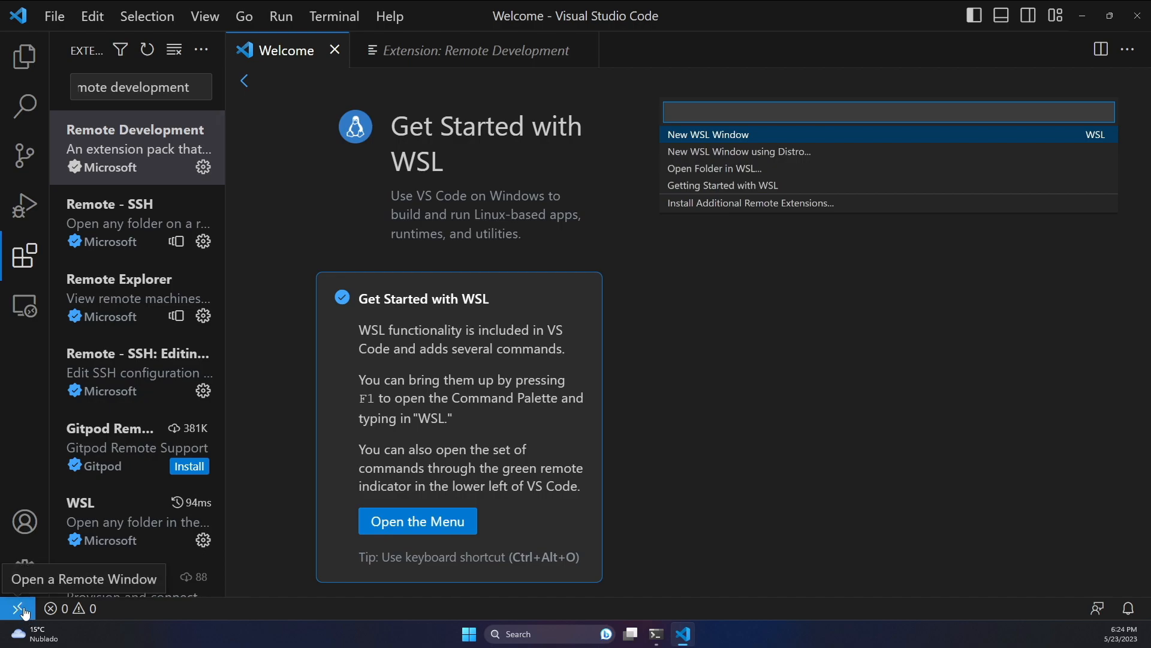
pyautogui.moveTo(27, 611)
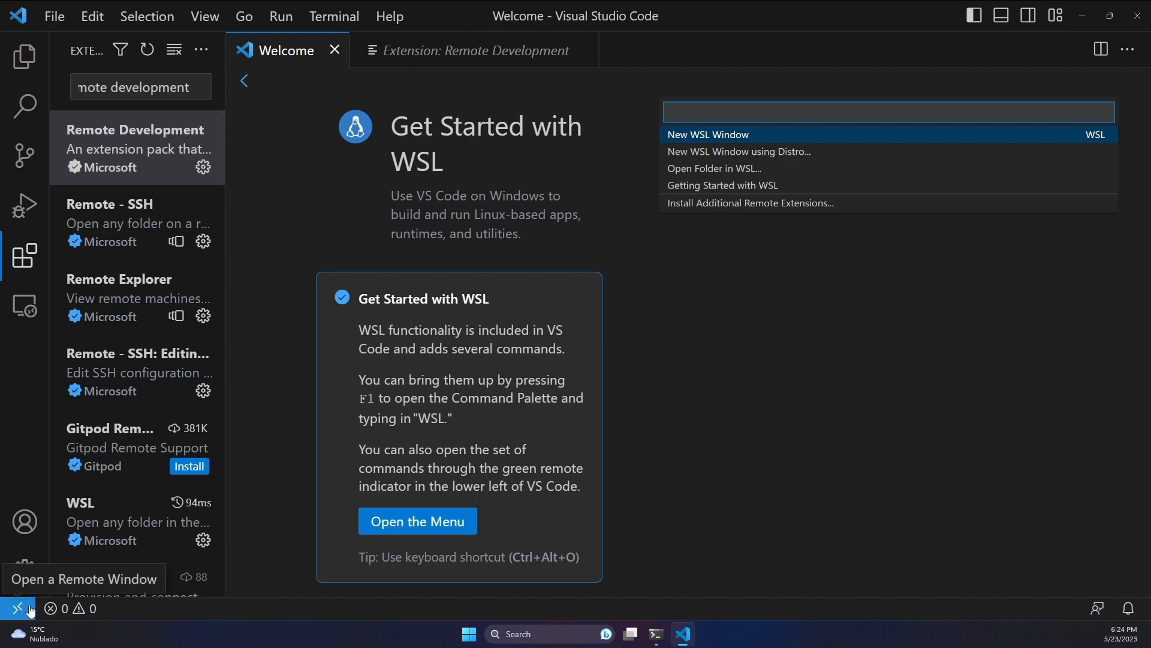
pyautogui.click(18, 608)
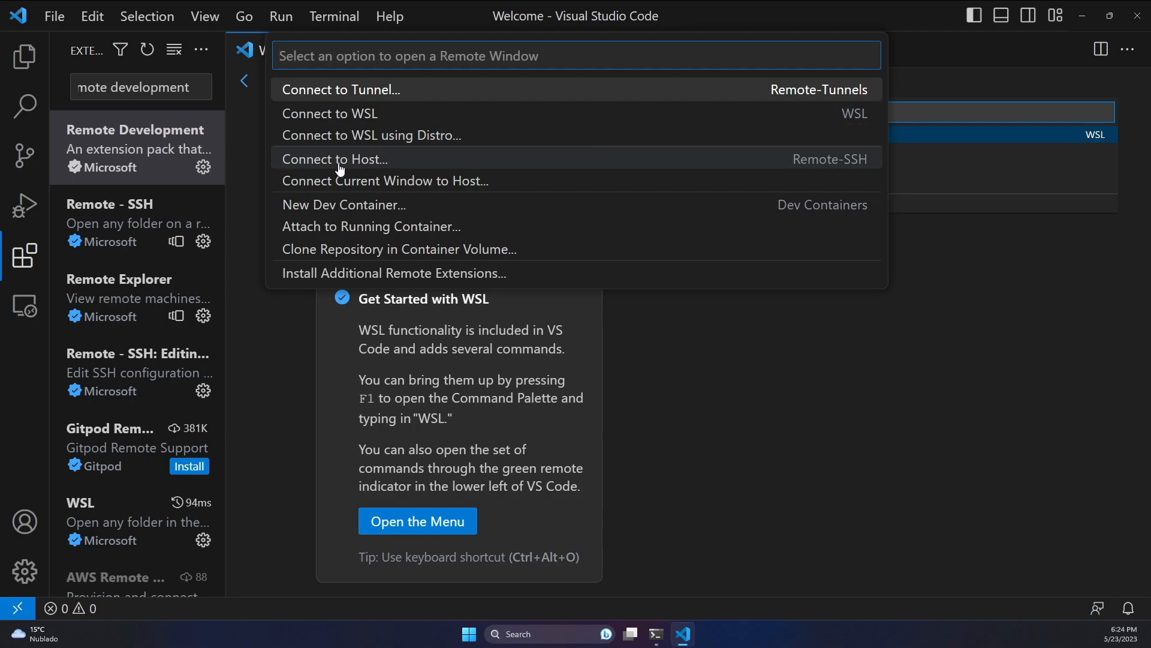
pyautogui.moveTo(718, 392)
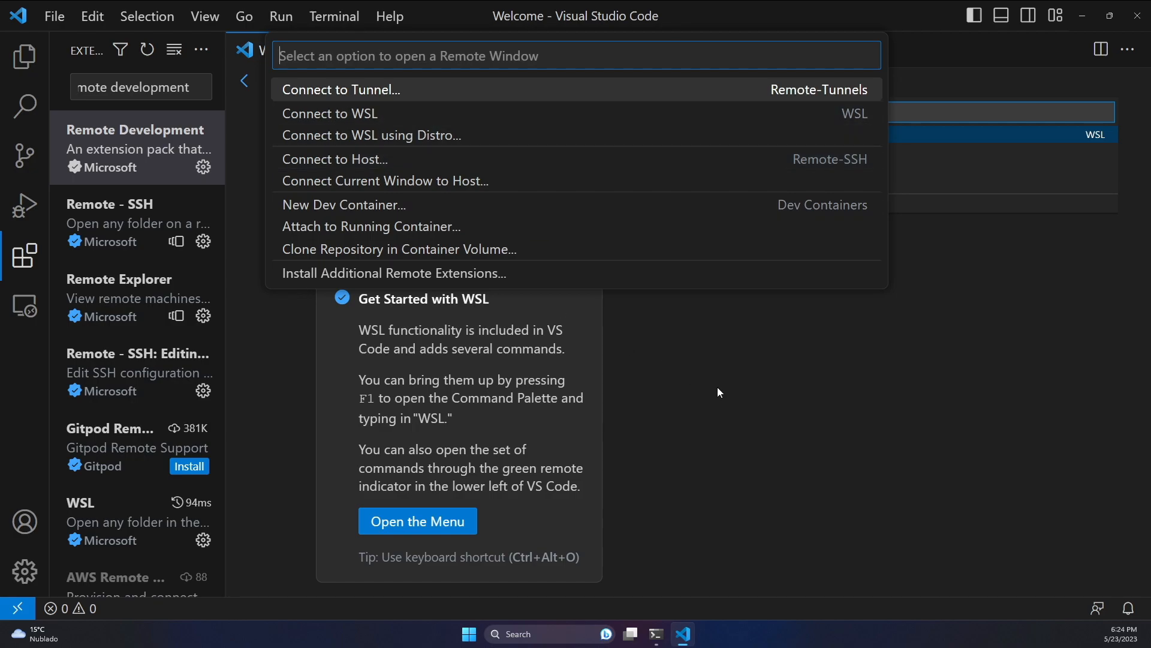
pyautogui.click(331, 112)
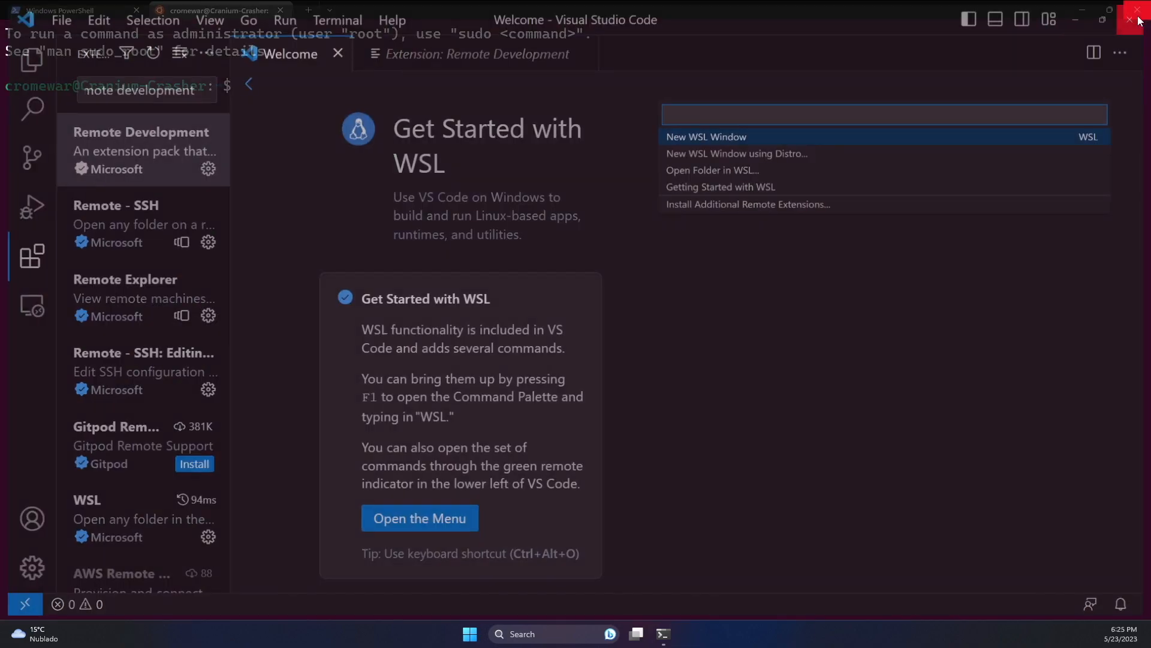
# - Close VS Code, create solidity-course in the Ubuntu home, enter it and run code
pyautogui.click(1137, 21)
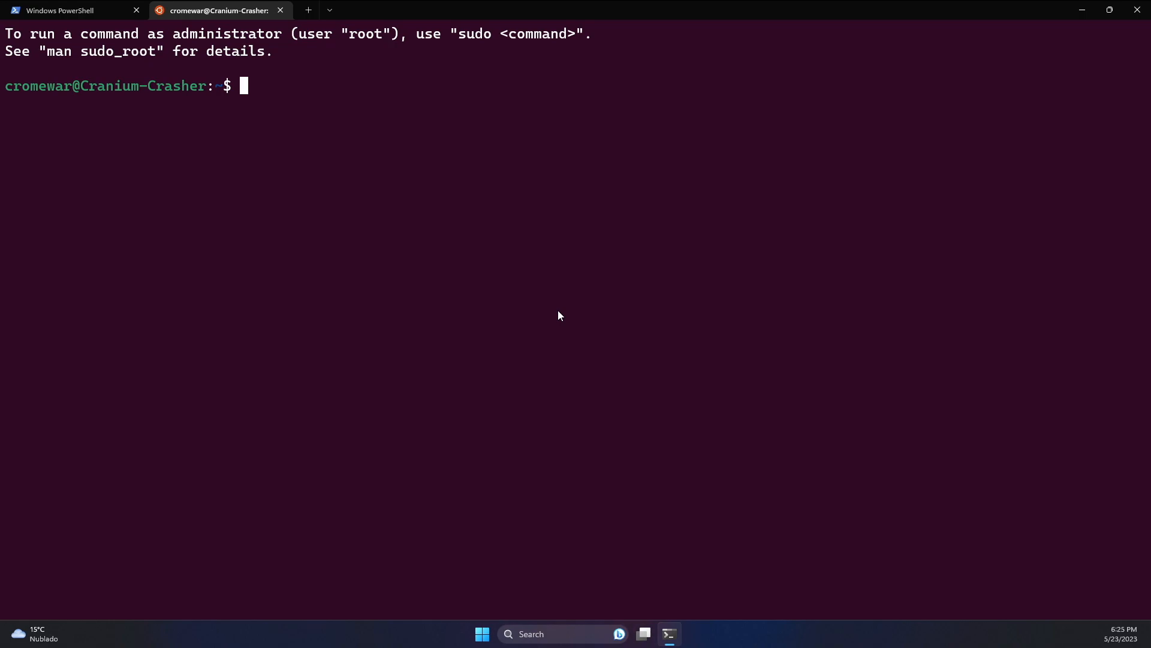
pyautogui.write('mkdir')
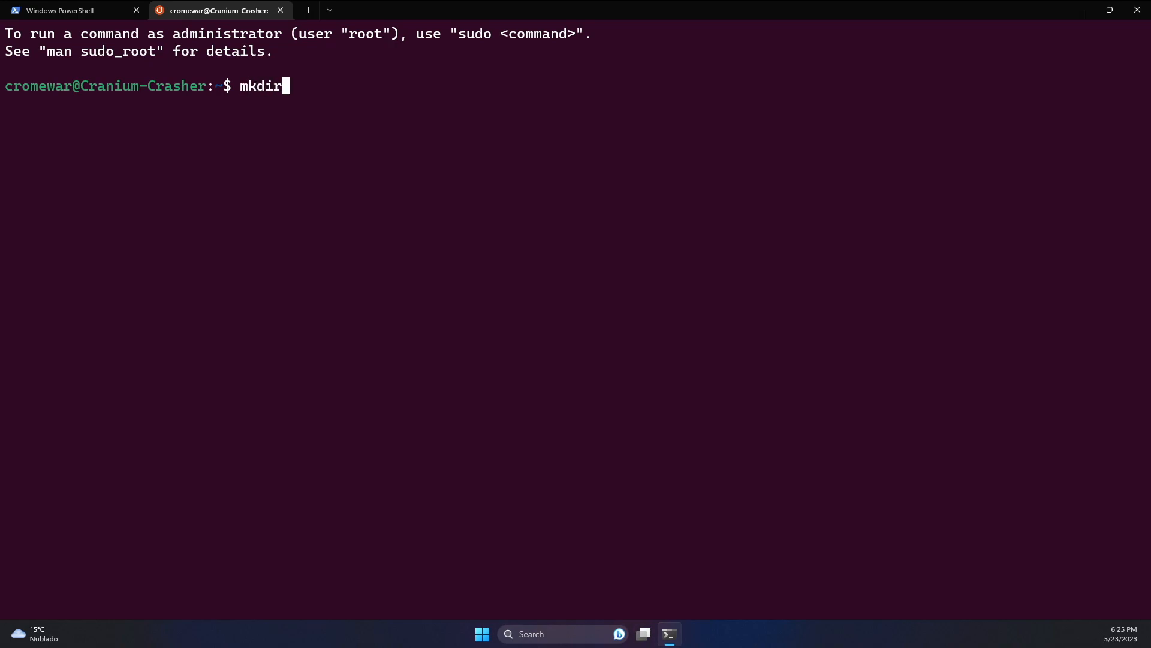
pyautogui.write('solifi')
pyautogui.write('cd solidity-course/')
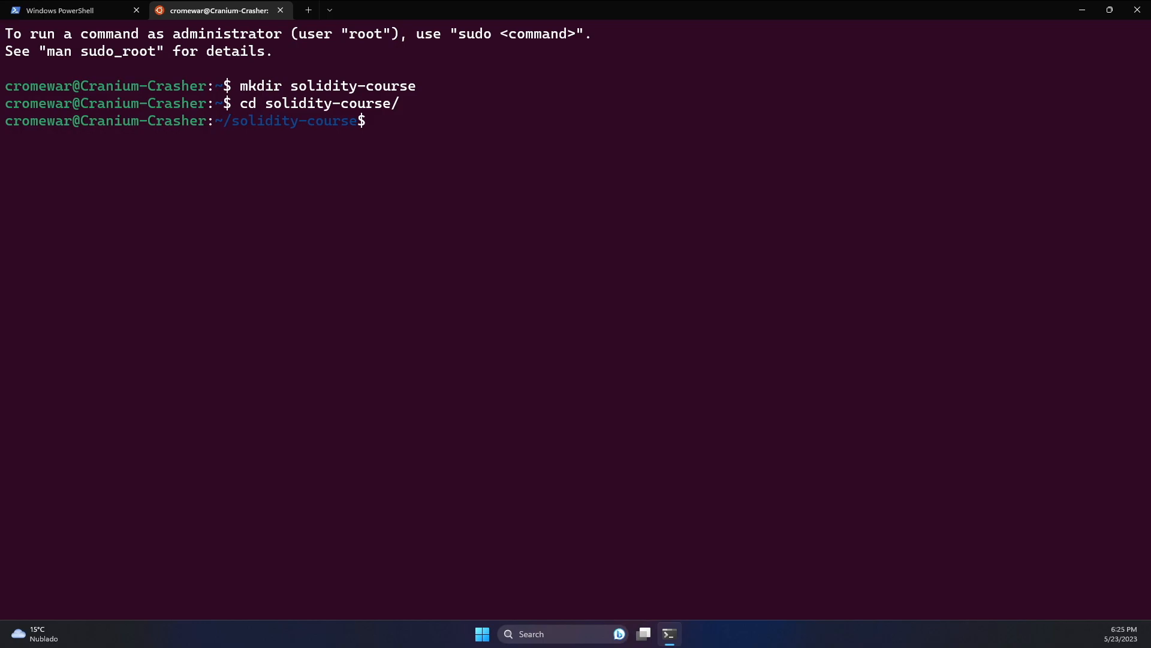
pyautogui.write('code .')
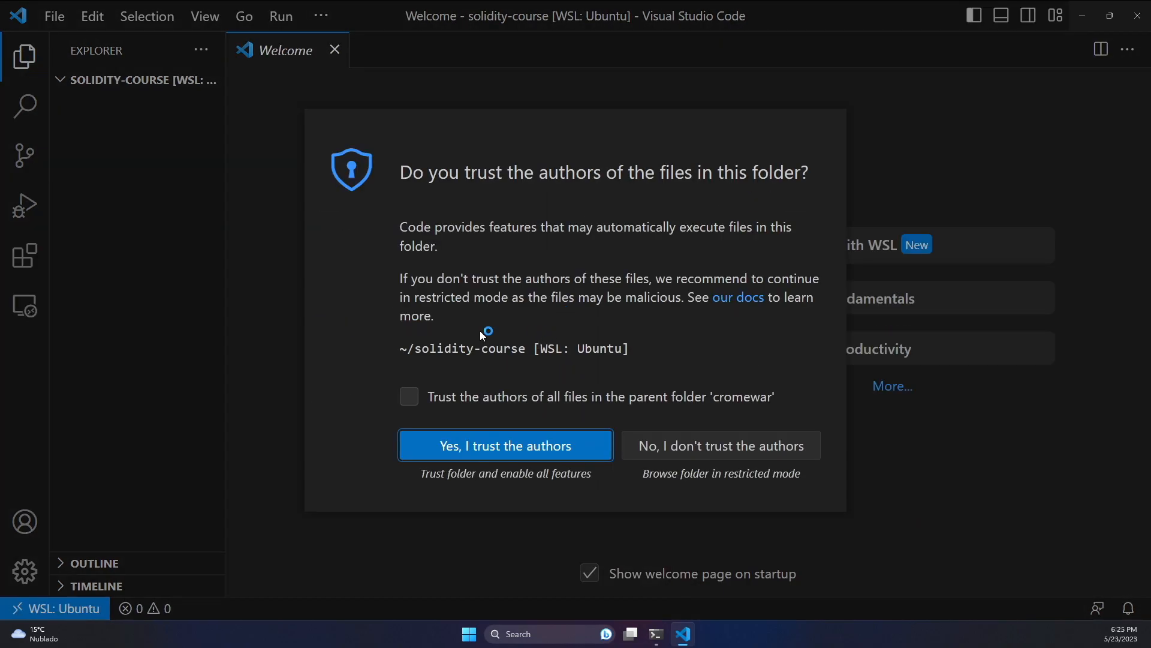
pyautogui.moveTo(524, 302)
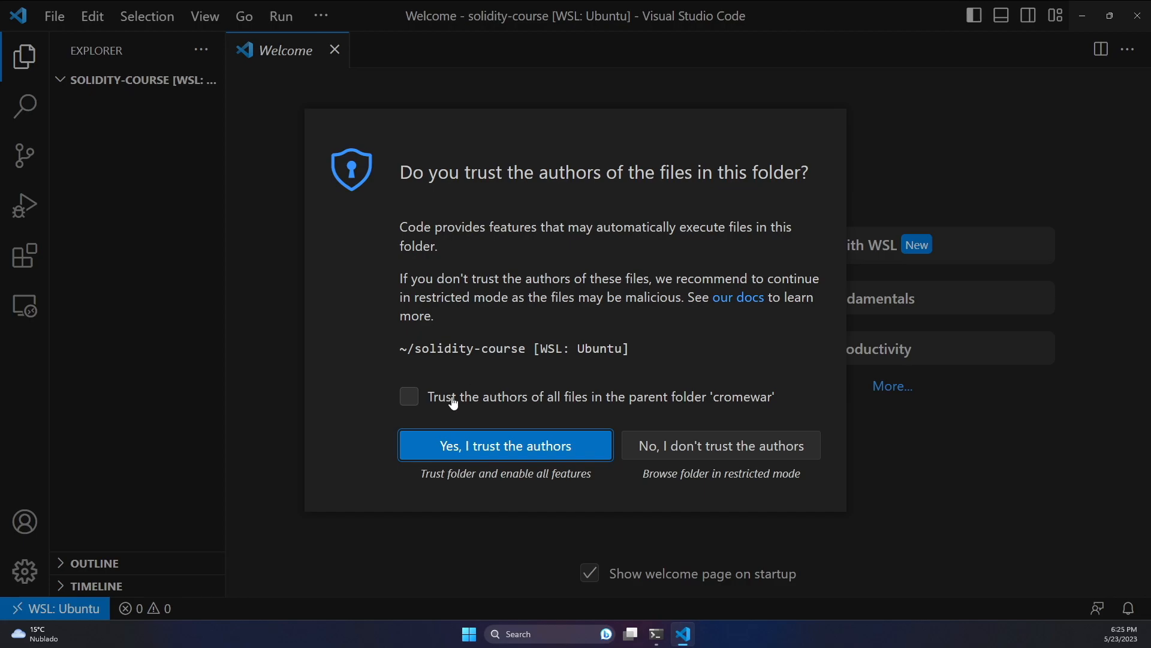
# - Trust the authors of the parent folder so solidity-course opens with all features enabled
pyautogui.click(408, 397)
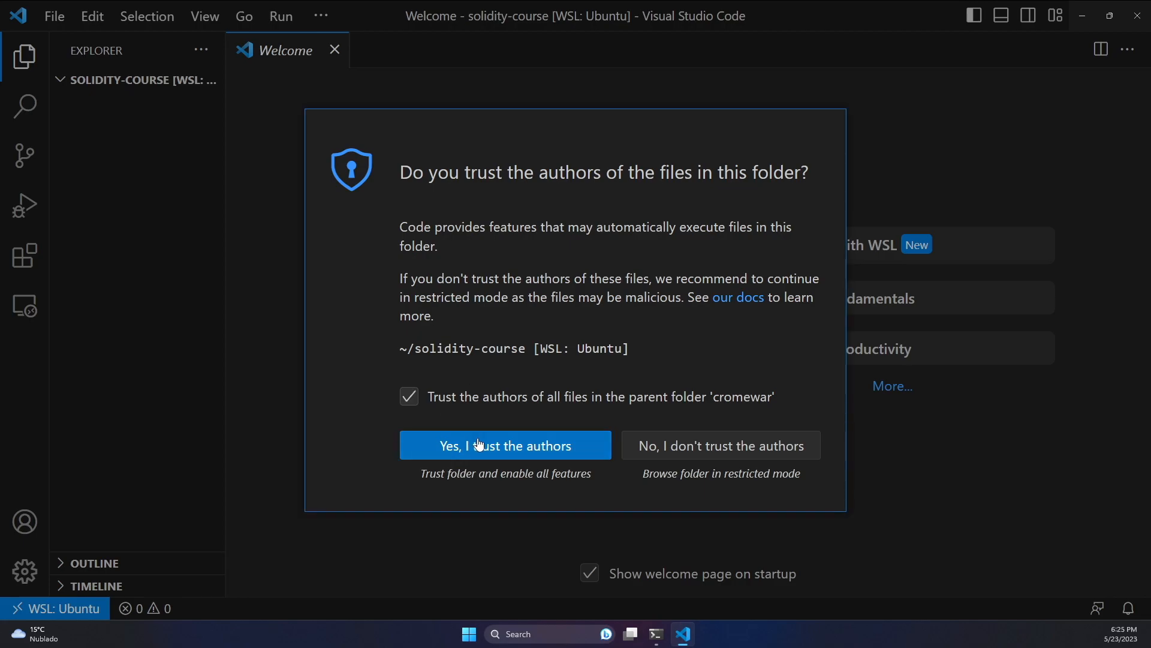
pyautogui.click(505, 444)
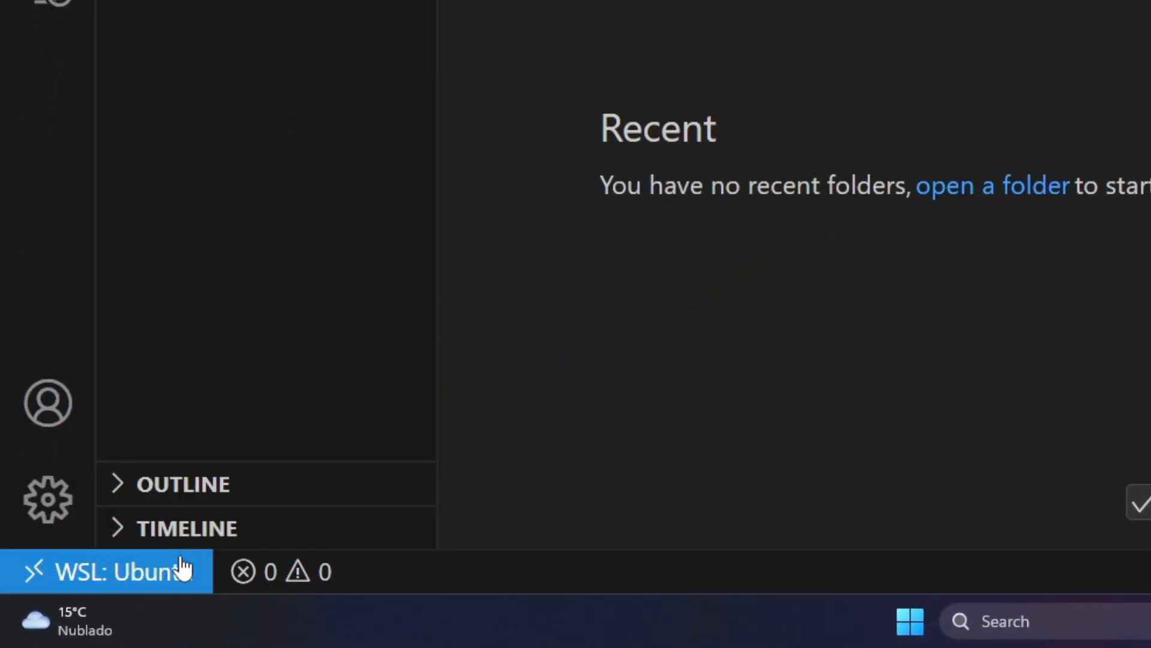
pyautogui.moveTo(1016, 221)
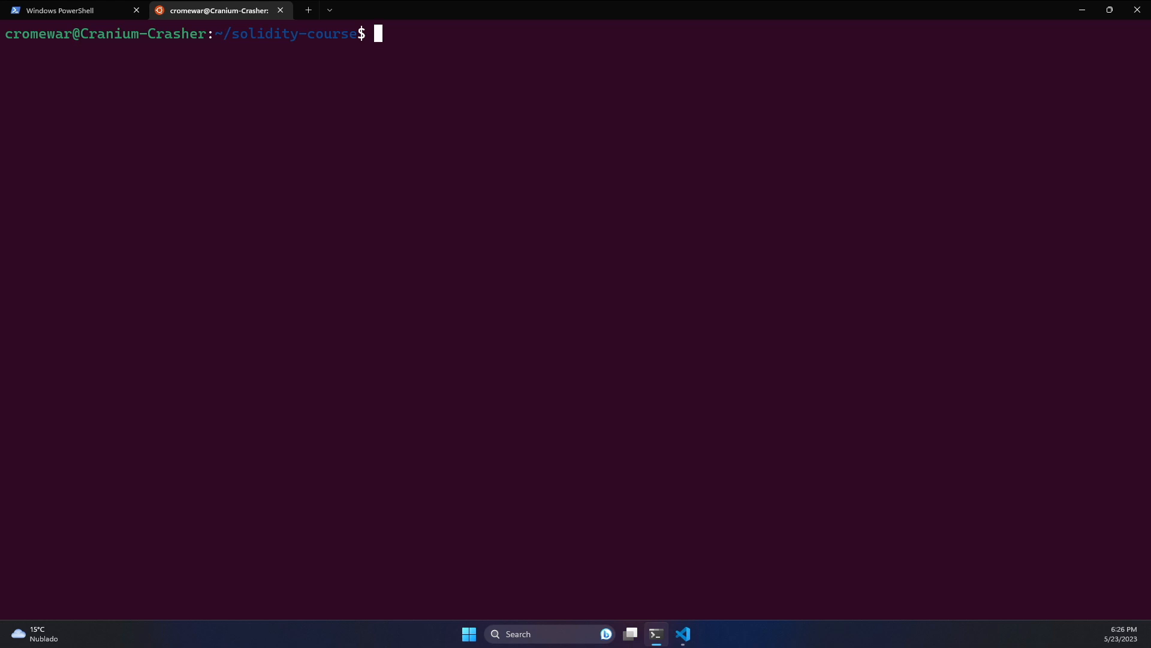
# - Start a new integrated bash terminal in solidity-course and begin entering sudo apt update
pyautogui.click(682, 633)
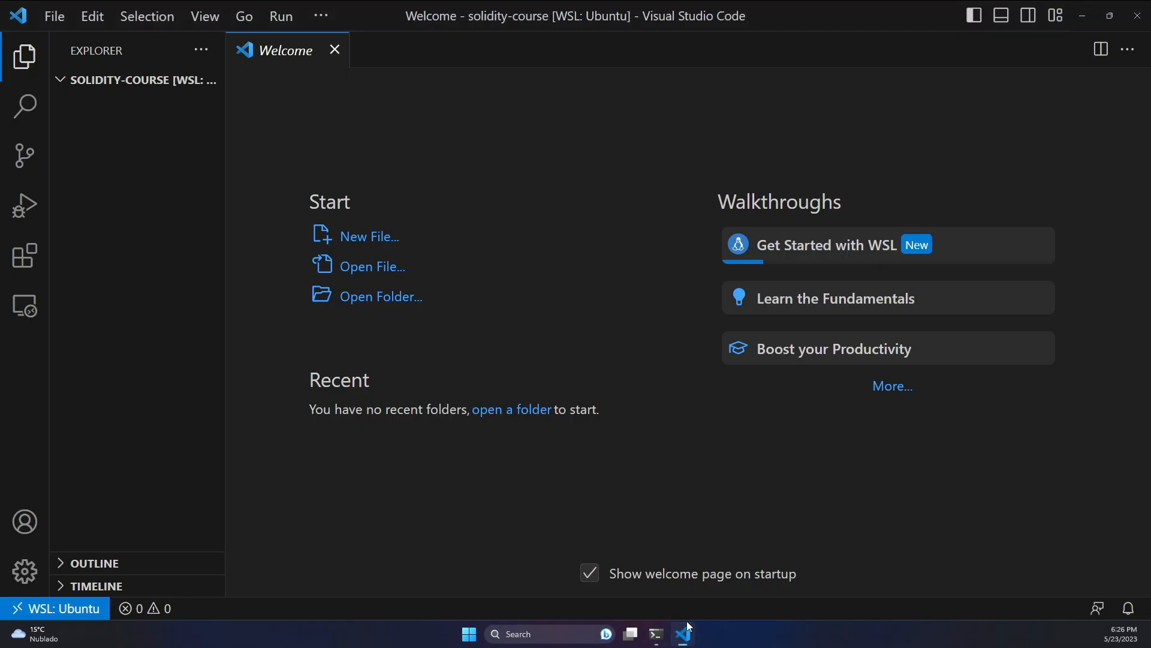
pyautogui.moveTo(558, 406)
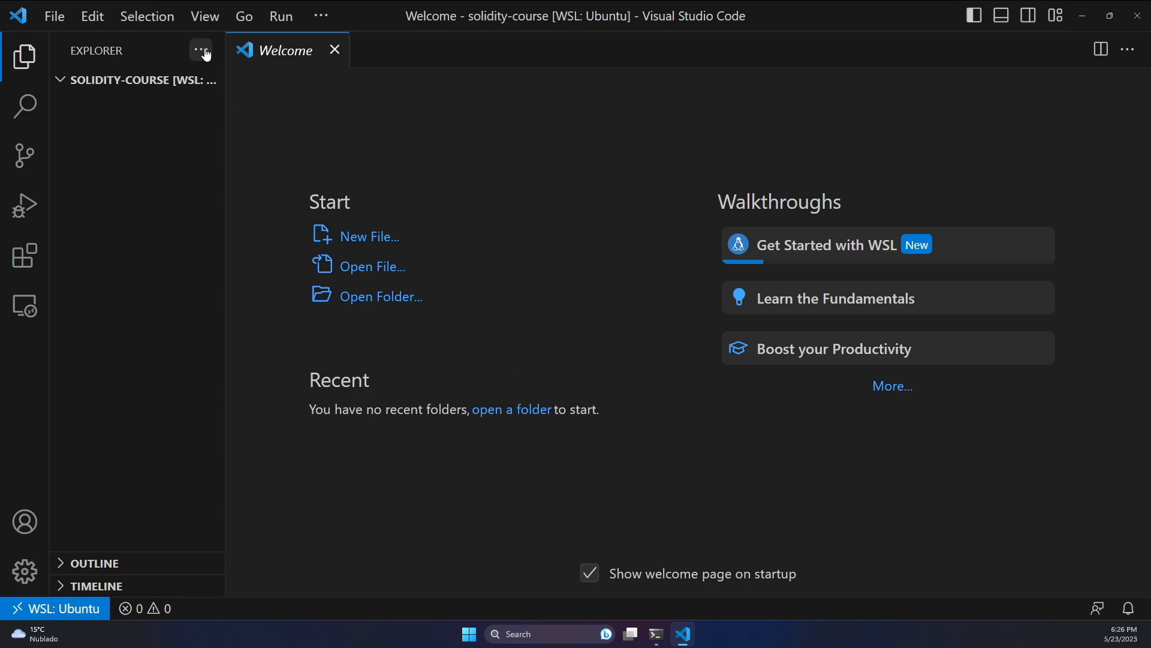
pyautogui.click(321, 15)
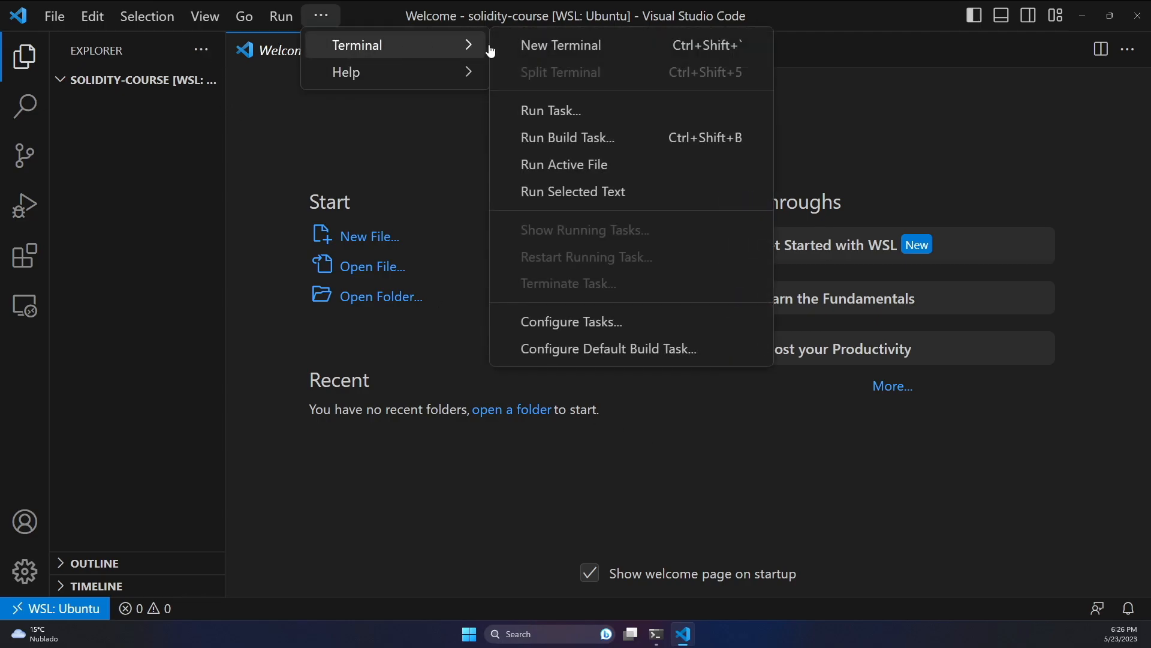
pyautogui.click(560, 44)
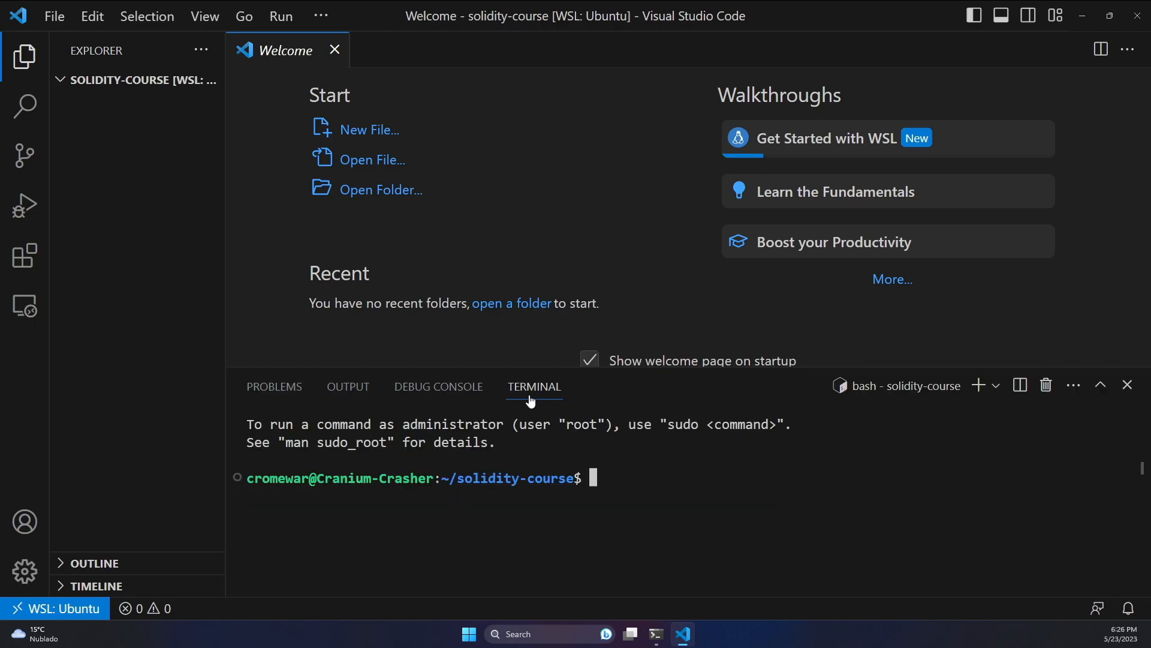
pyautogui.moveTo(613, 499)
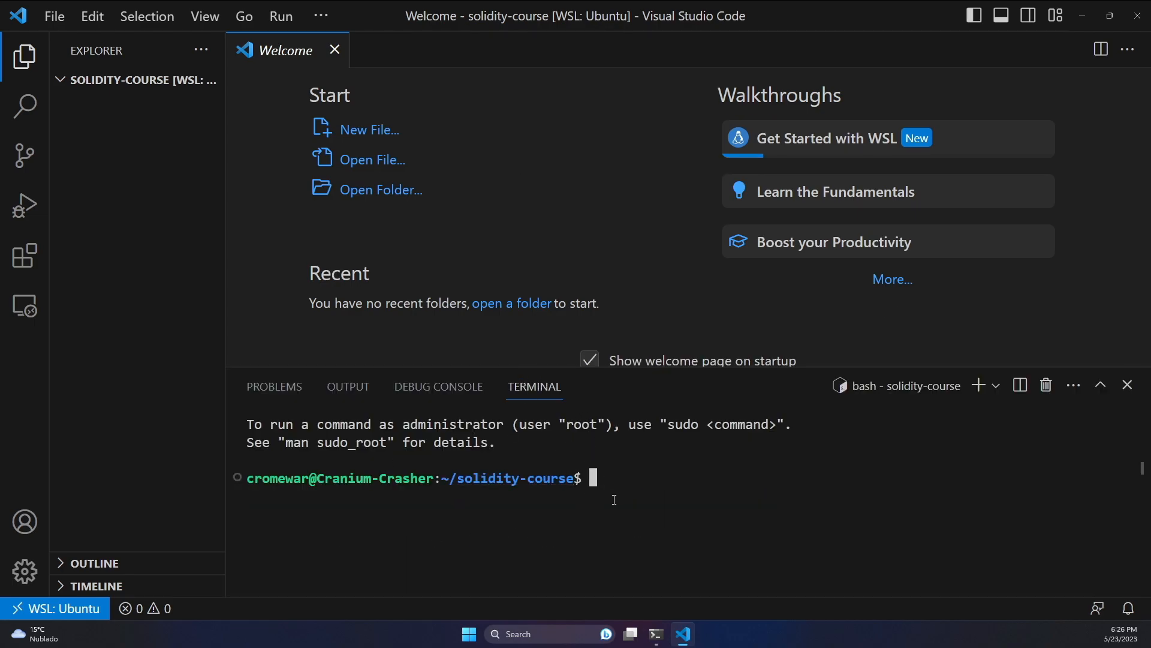
pyautogui.moveTo(620, 488)
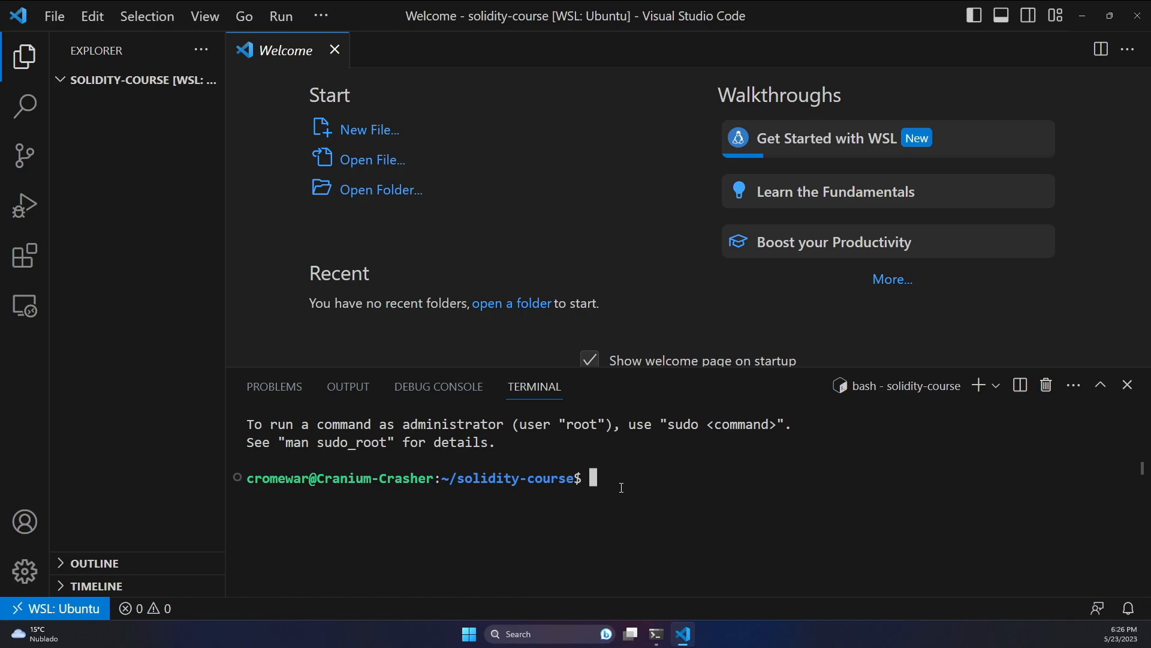
pyautogui.write('sudo')
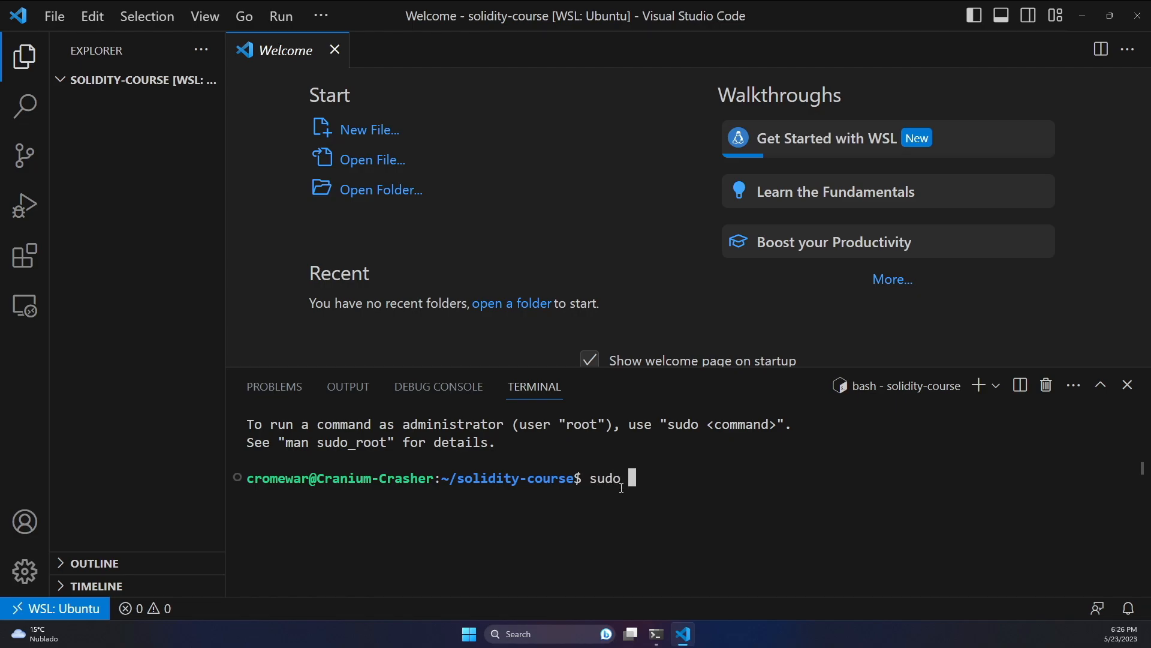
pyautogui.write('apt upad')
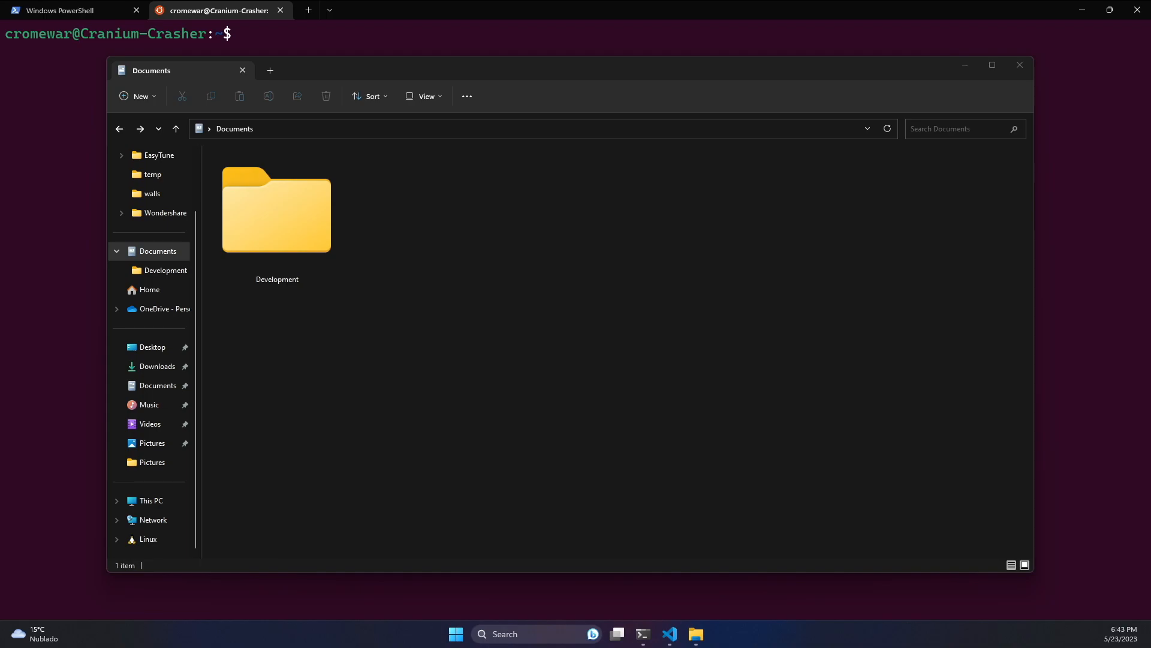
pyautogui.moveTo(319, 295)
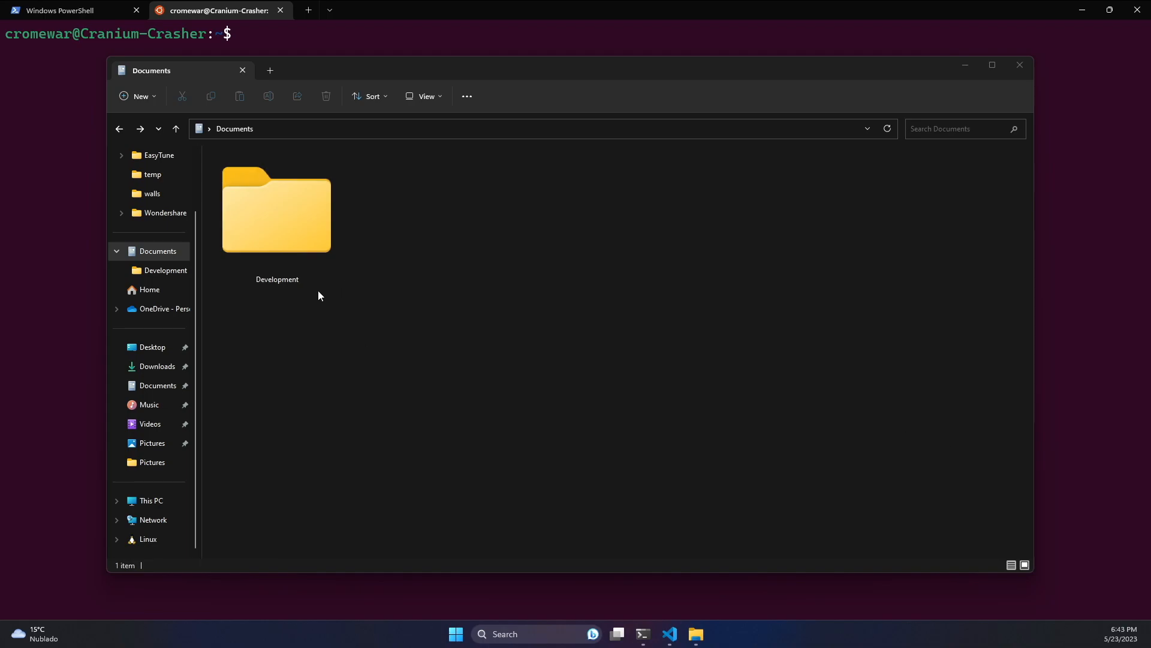
pyautogui.moveTo(402, 254)
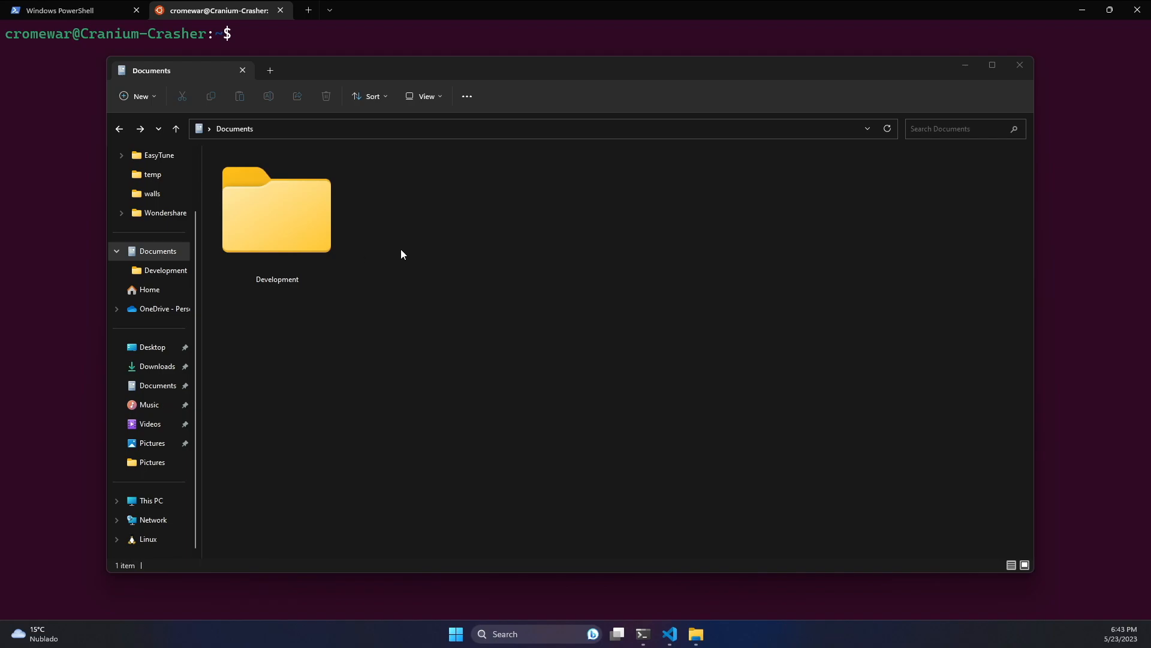
# - Close the Documents File Explorer window showing the Development folder
pyautogui.click(277, 211)
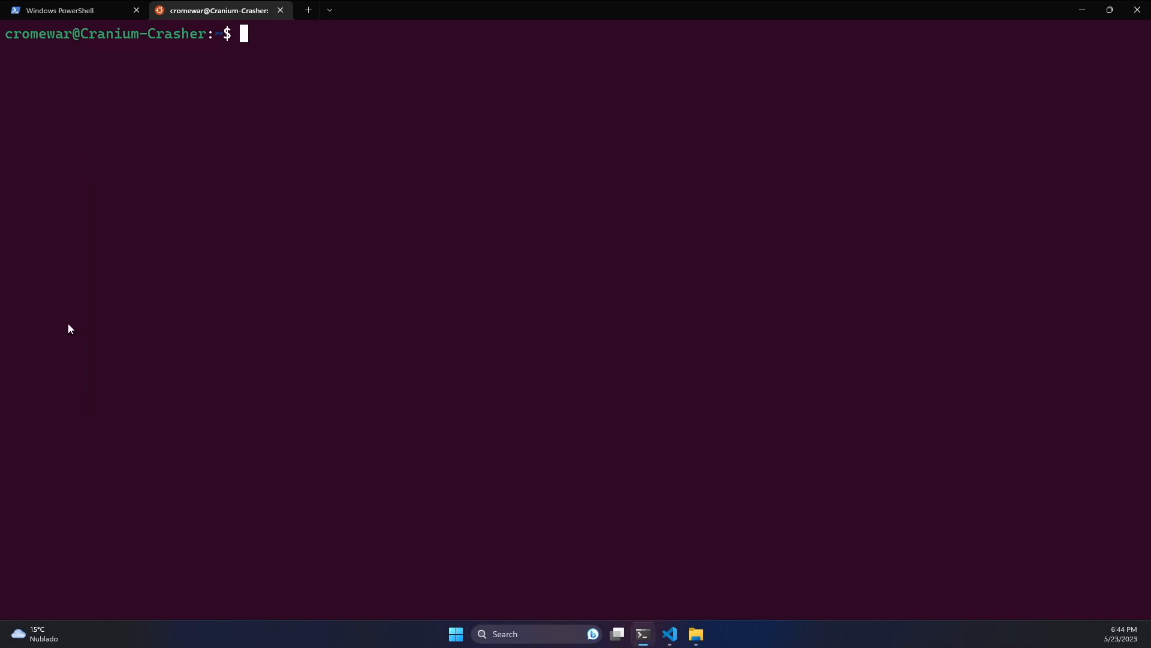
# - List home, cd into /mnt/d/Documents/Development/, then return home and clear the screen
pyautogui.write('ls')
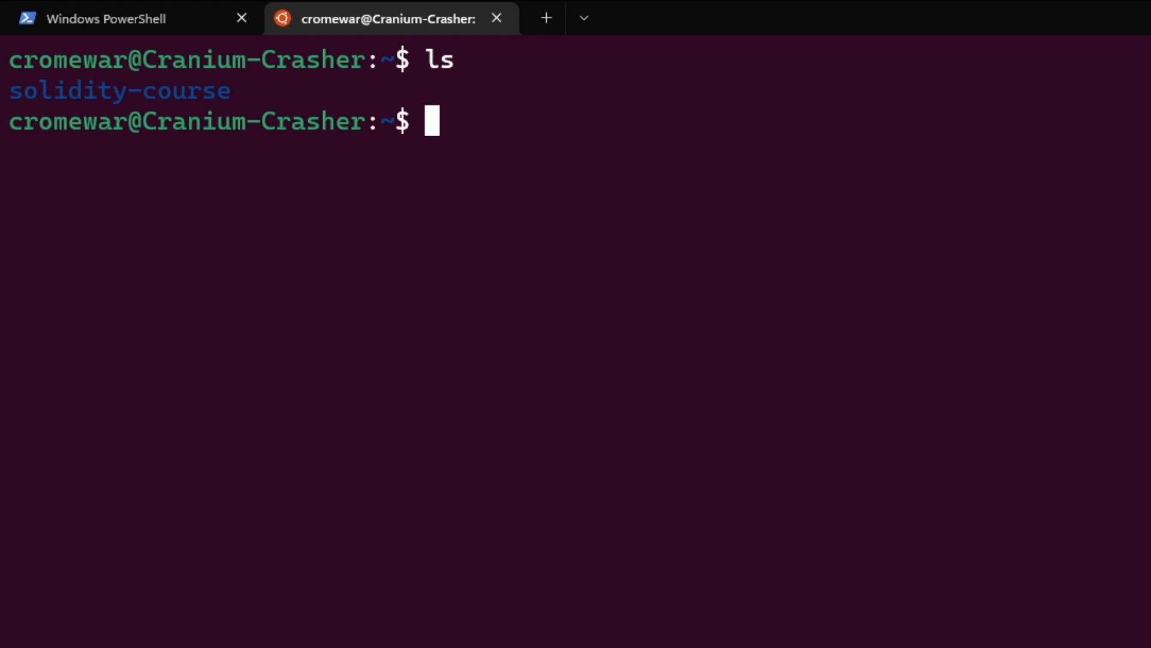
pyautogui.write('cd')
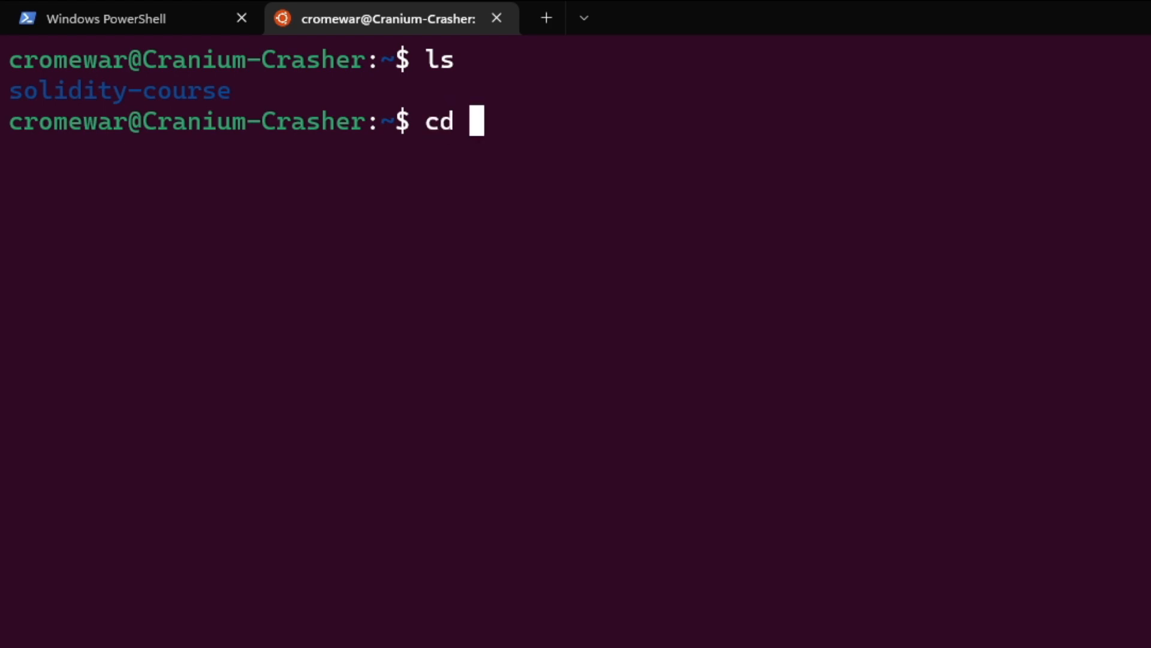
pyautogui.write('/mnt/d/Documents/Development/')
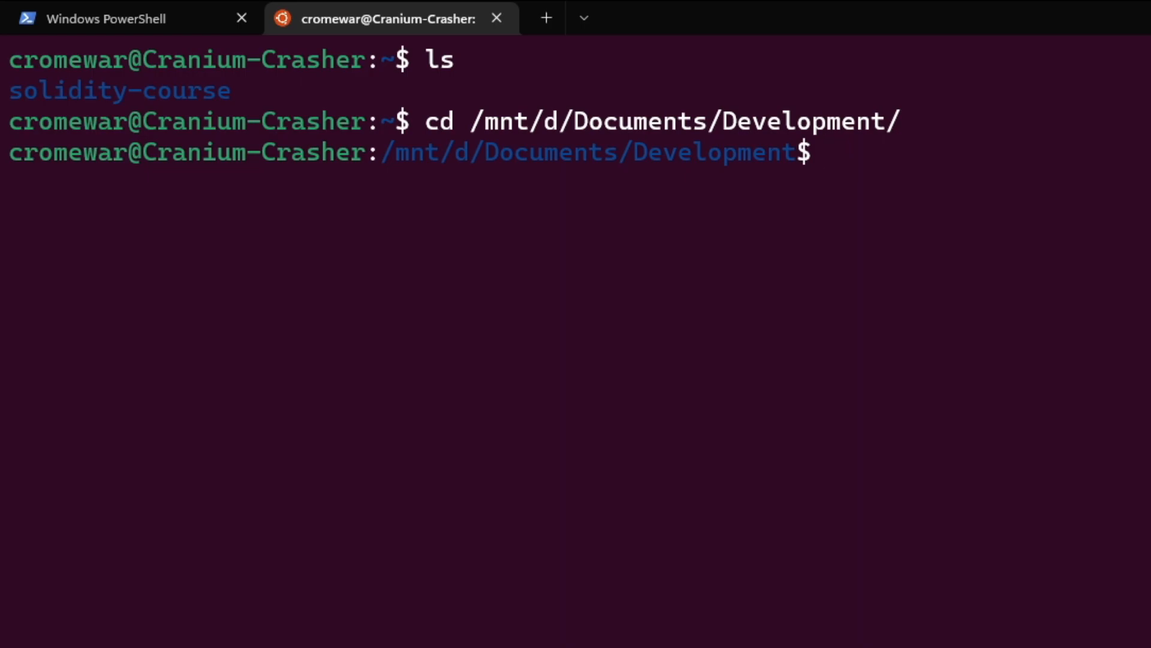
pyautogui.write('cd .')
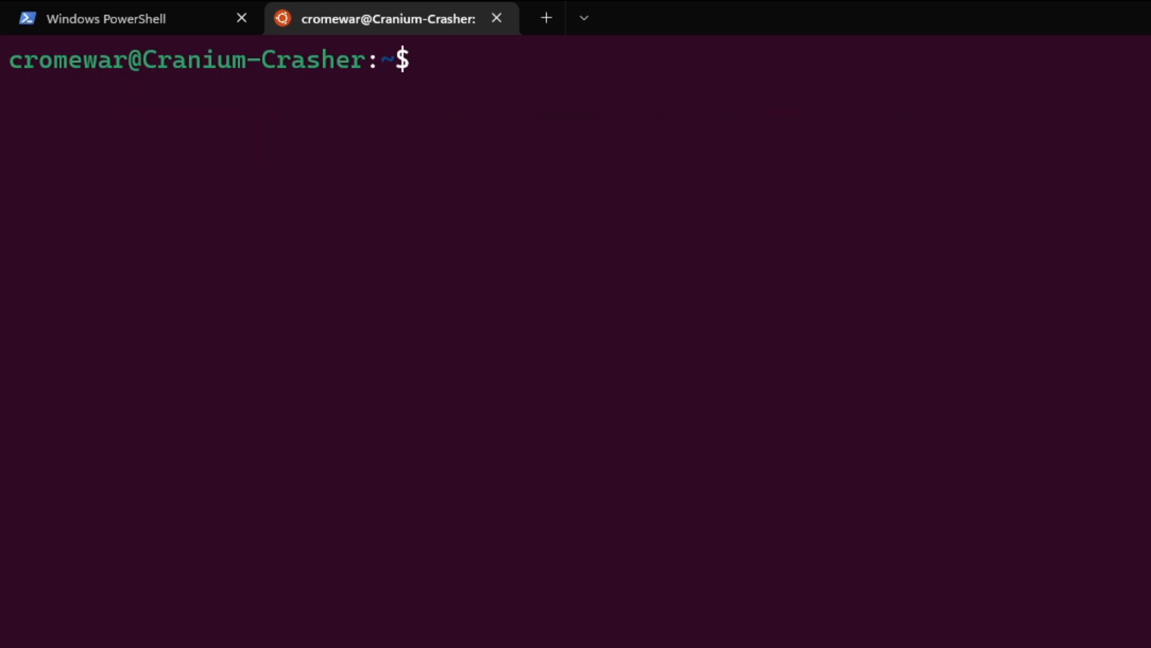
# - List the home directory's contents with ls at the Ubuntu prompt
pyautogui.write('ls')
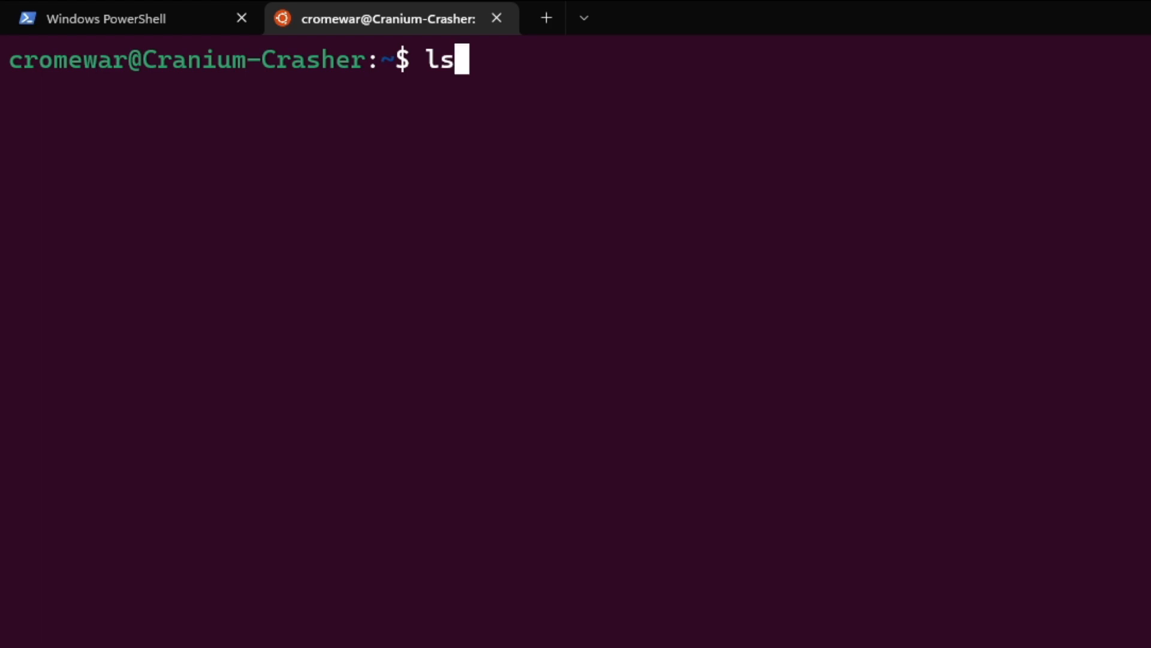
pyautogui.press('Enter')
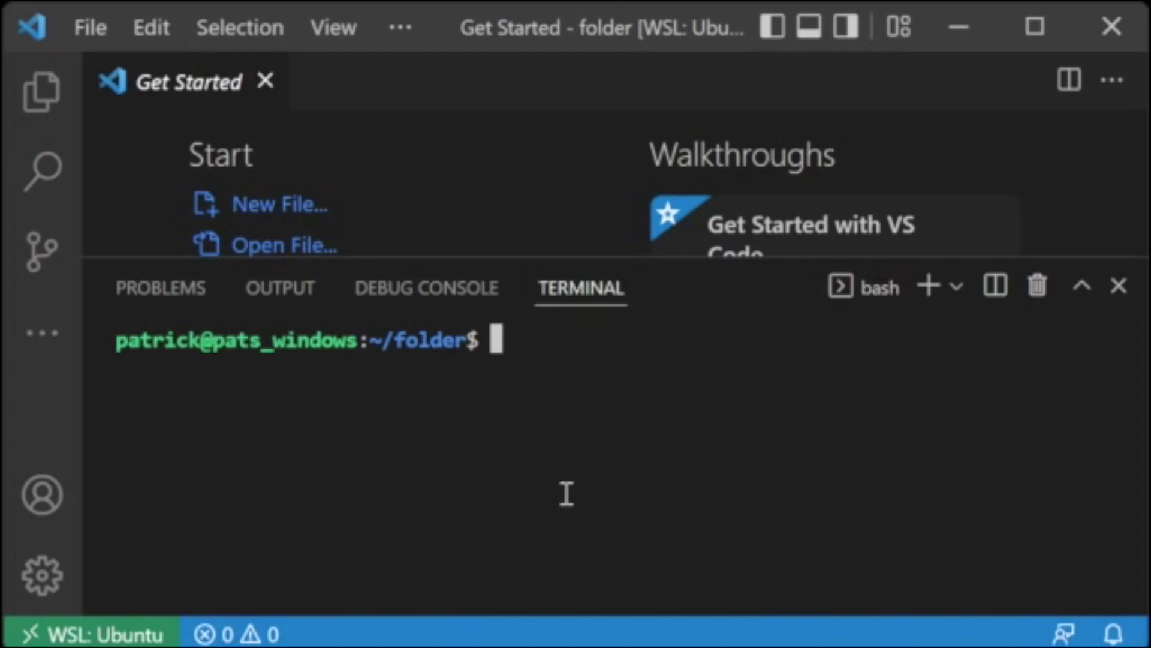
# - Enter a git --version check at the WSL bash terminal prompt
pyautogui.write('git --versio')
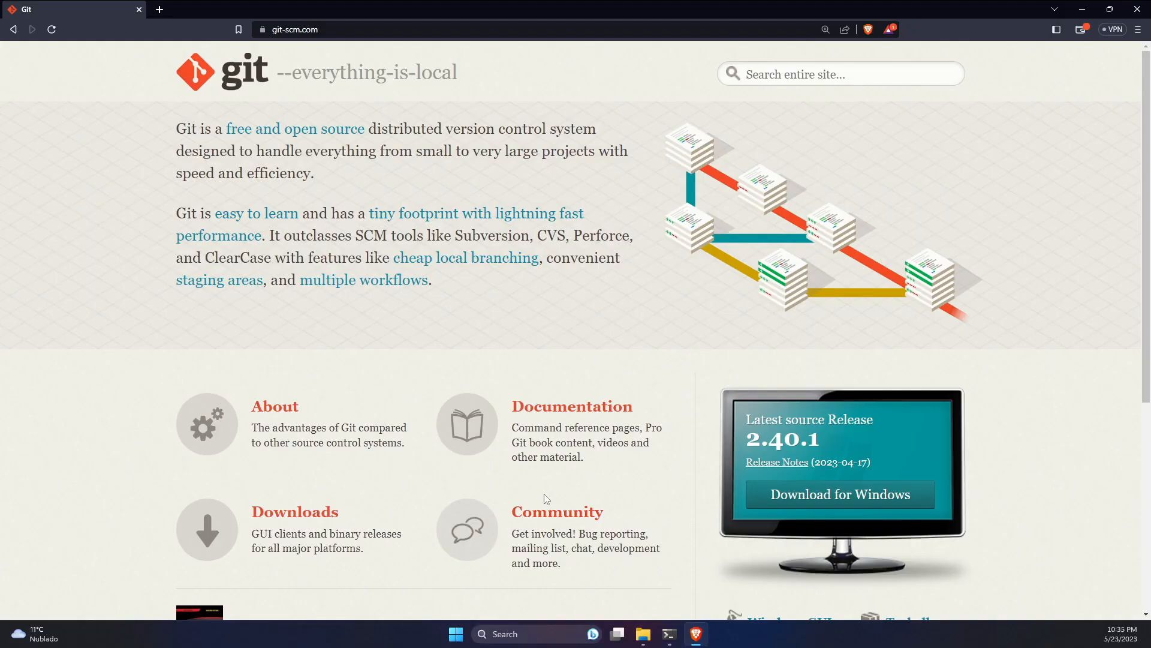
pyautogui.moveTo(37, 421)
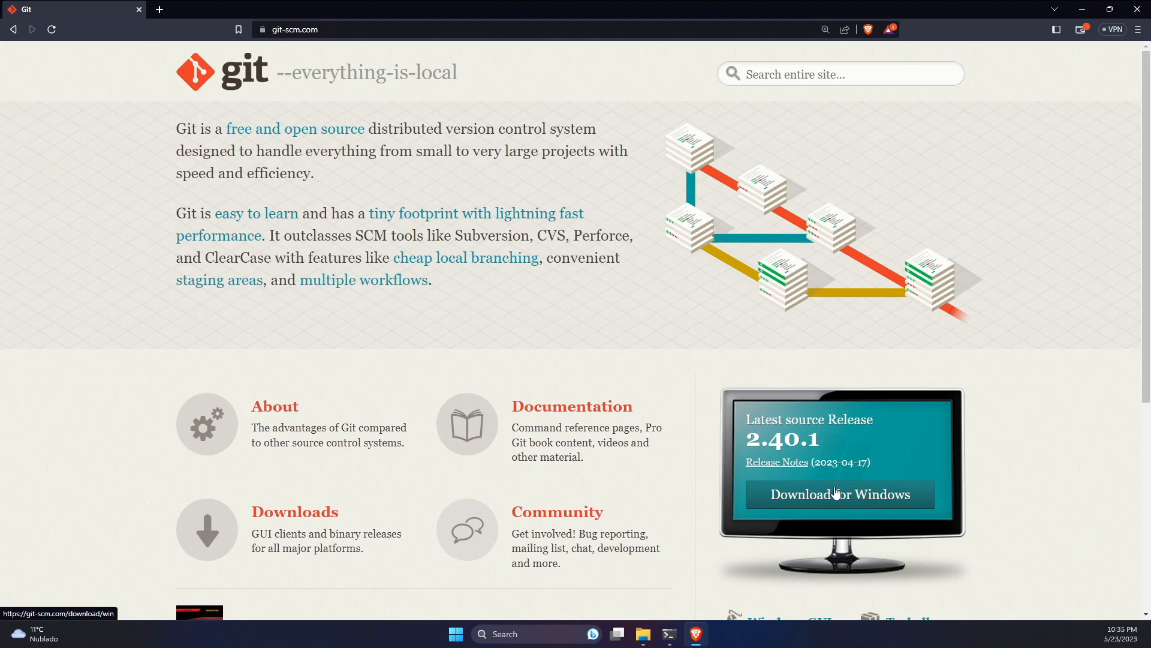
# - Request the Git download for Windows from the git-scm.com homepage
pyautogui.click(839, 494)
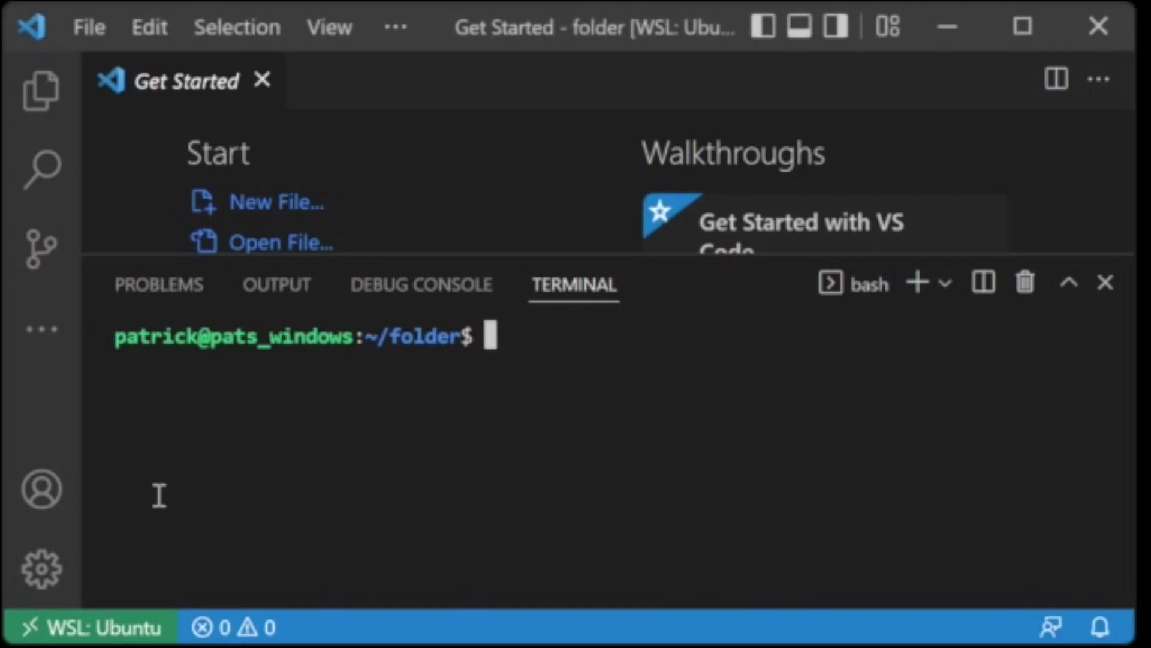
pyautogui.moveTo(242, 491)
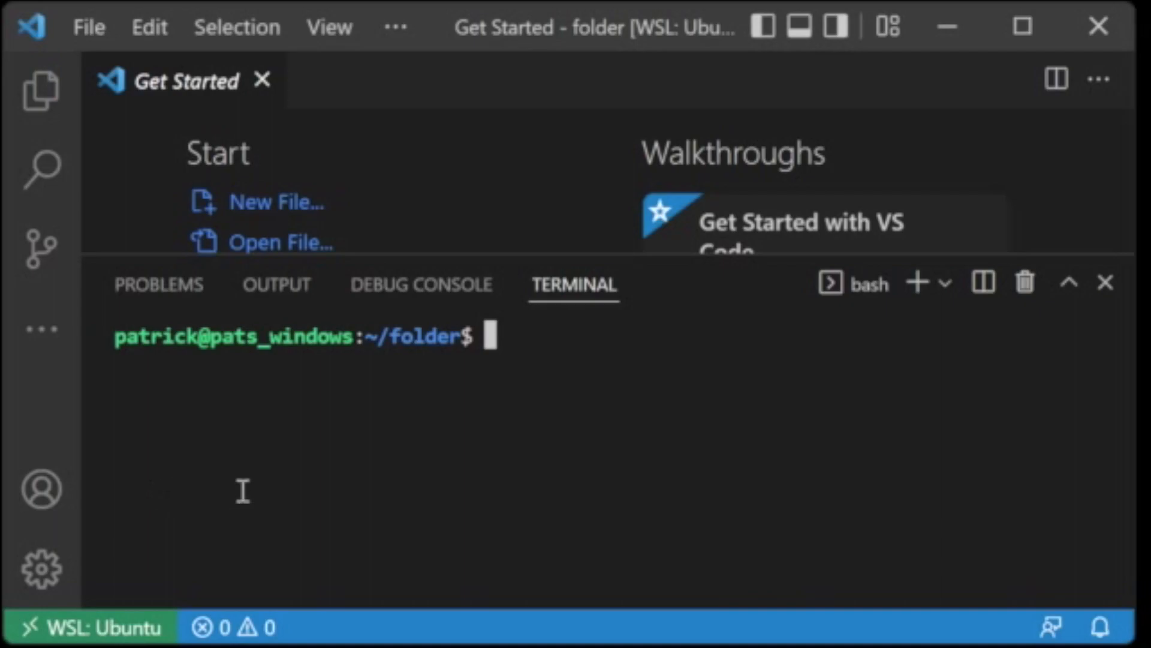
pyautogui.moveTo(93, 615)
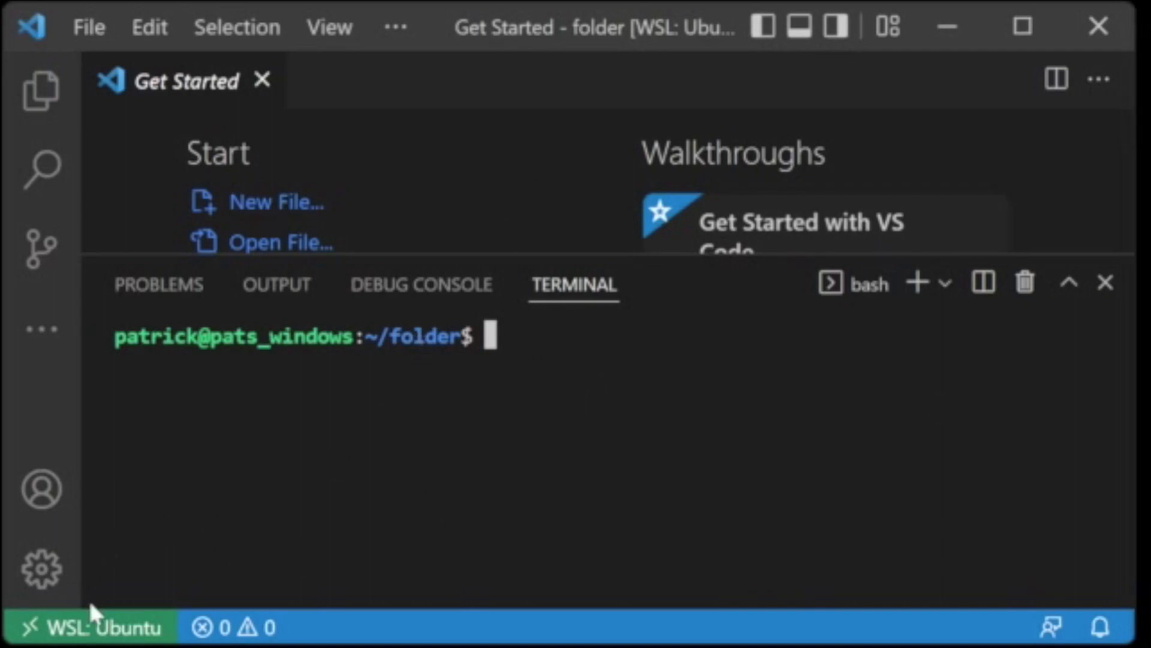
pyautogui.moveTo(87, 626)
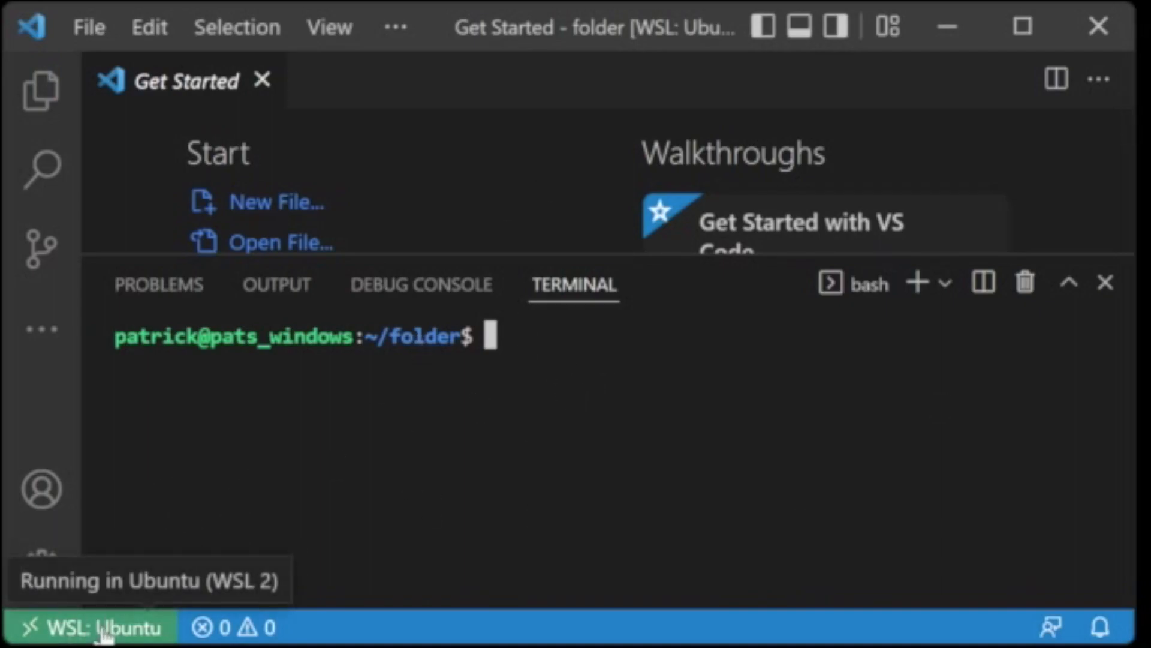